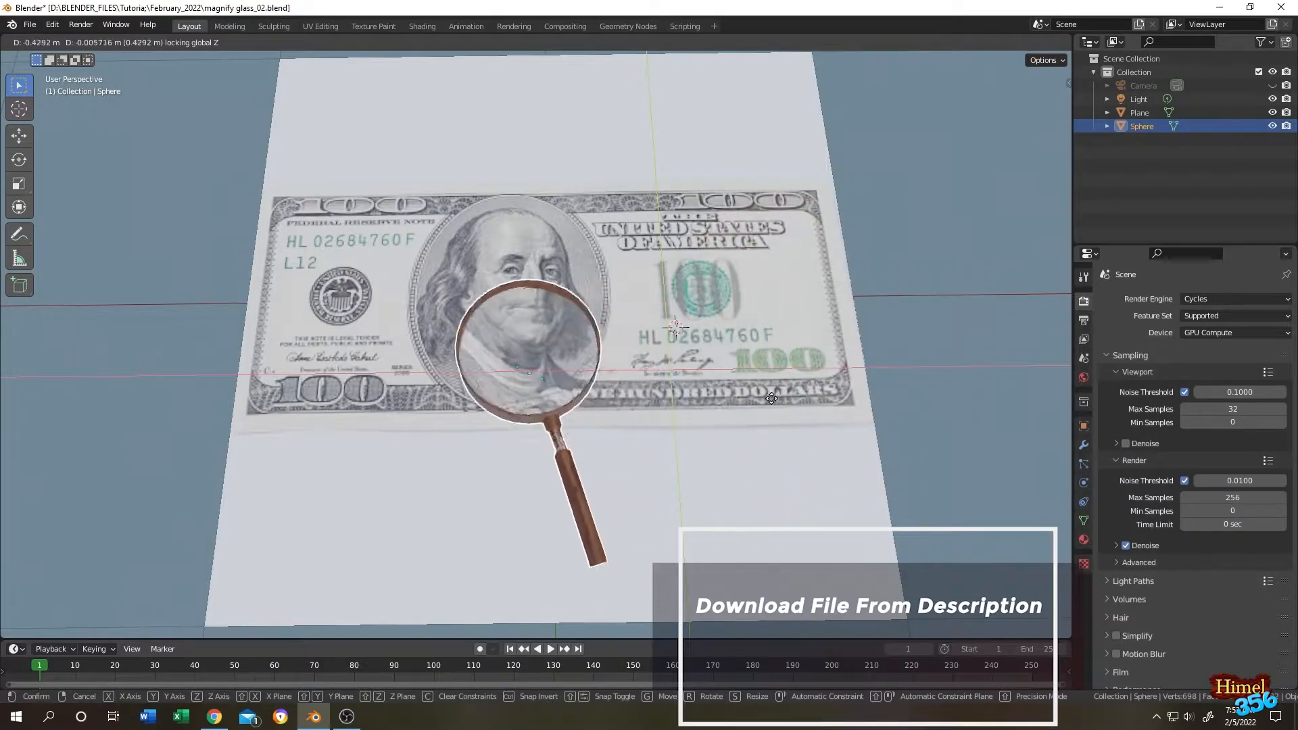
Bring up the Add menu's Mesh shapes with Shift+A.
{"action": "key", "text": "shift+a"}
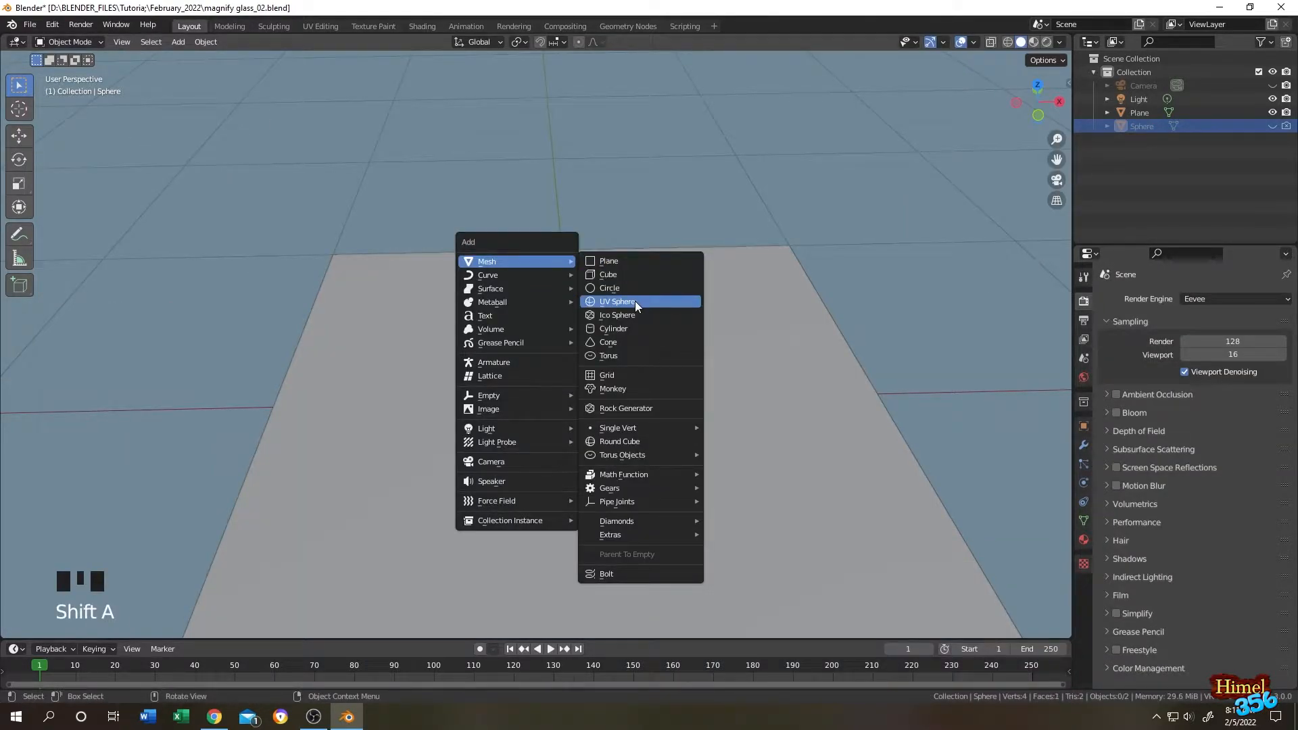
Add a UV sphere and squash it along Z into a thin disc.
{"action": "left_click", "coordinate": [617, 301]}
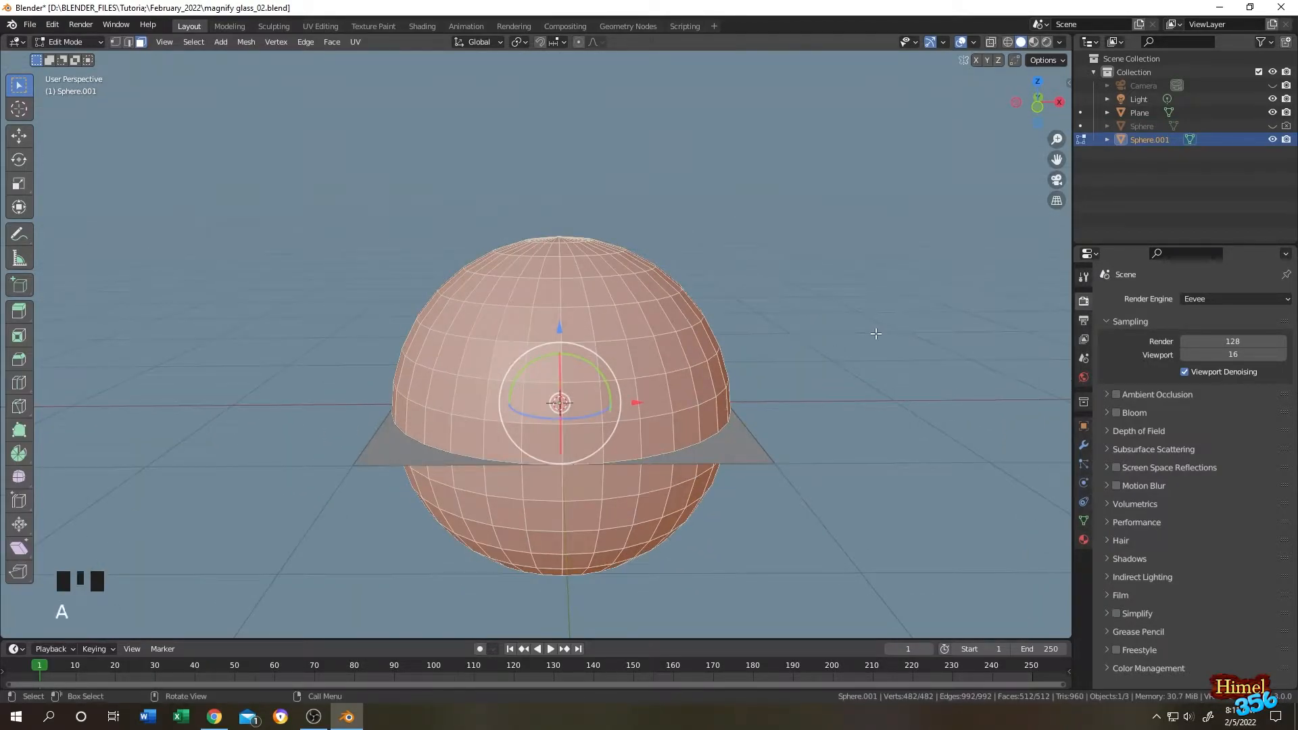
{"action": "key", "text": "s"}
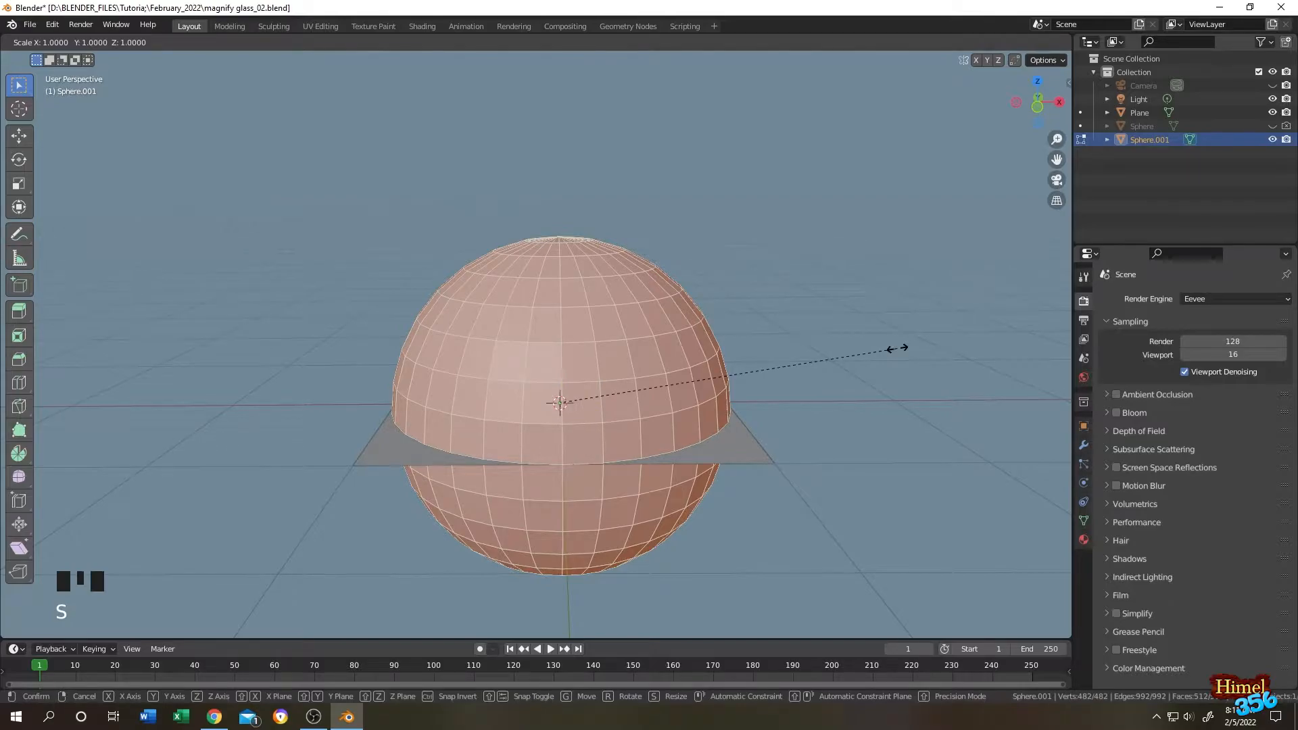
{"action": "key", "text": "z"}
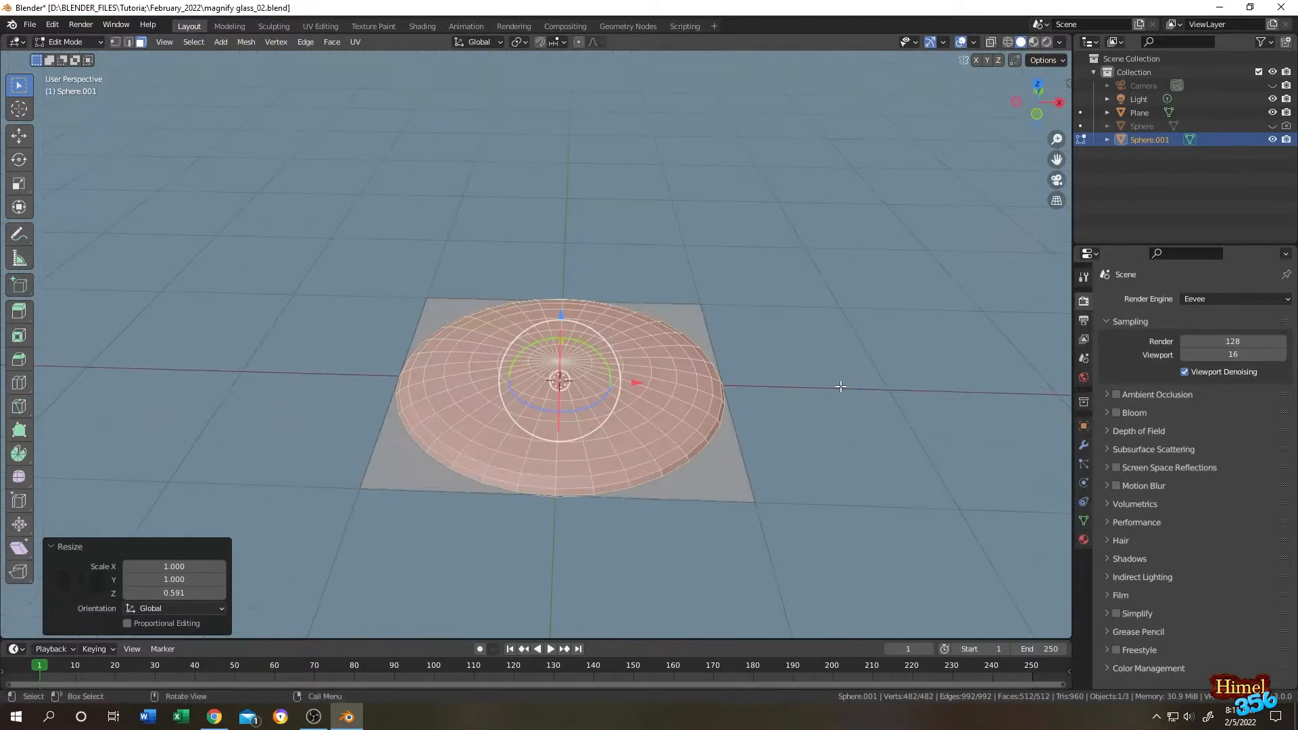
Shrink the flattened disc to about a quarter size as the lens.
{"action": "key", "text": "s"}
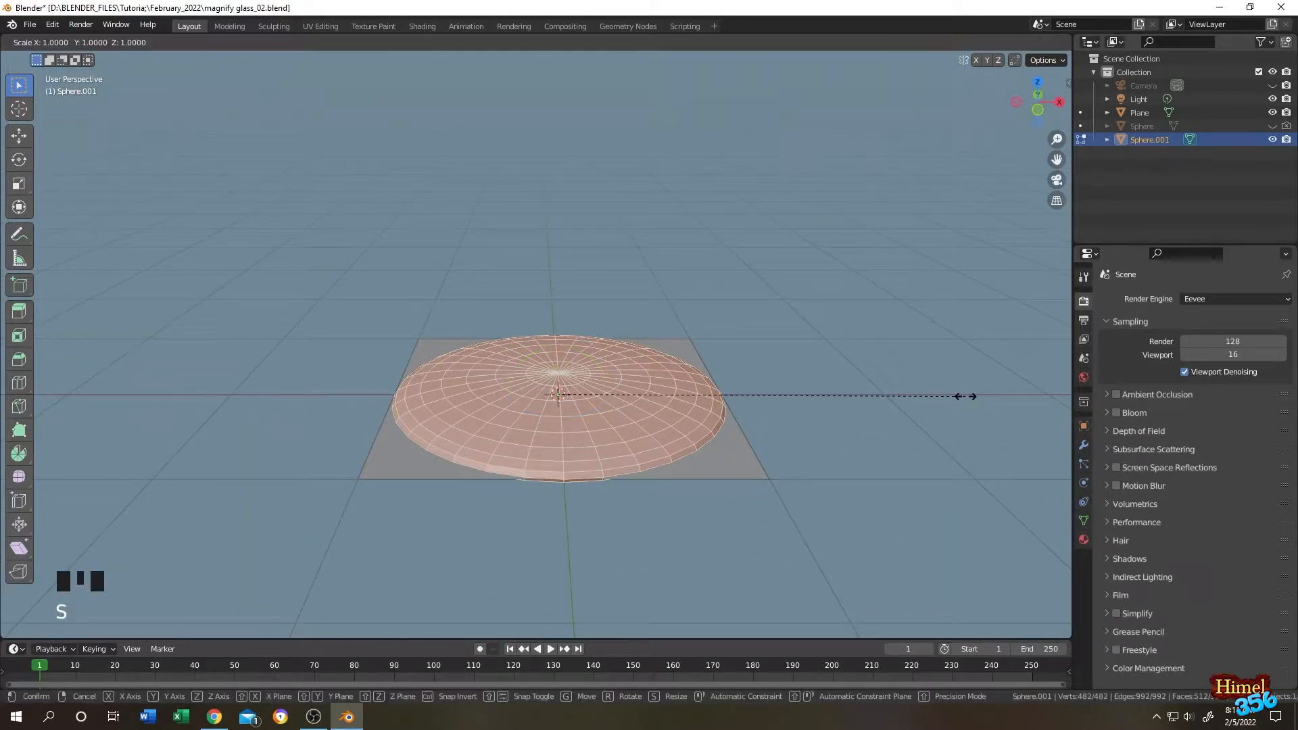
{"action": "left_click_drag", "start_coordinate": [965, 397], "coordinate": [663, 404]}
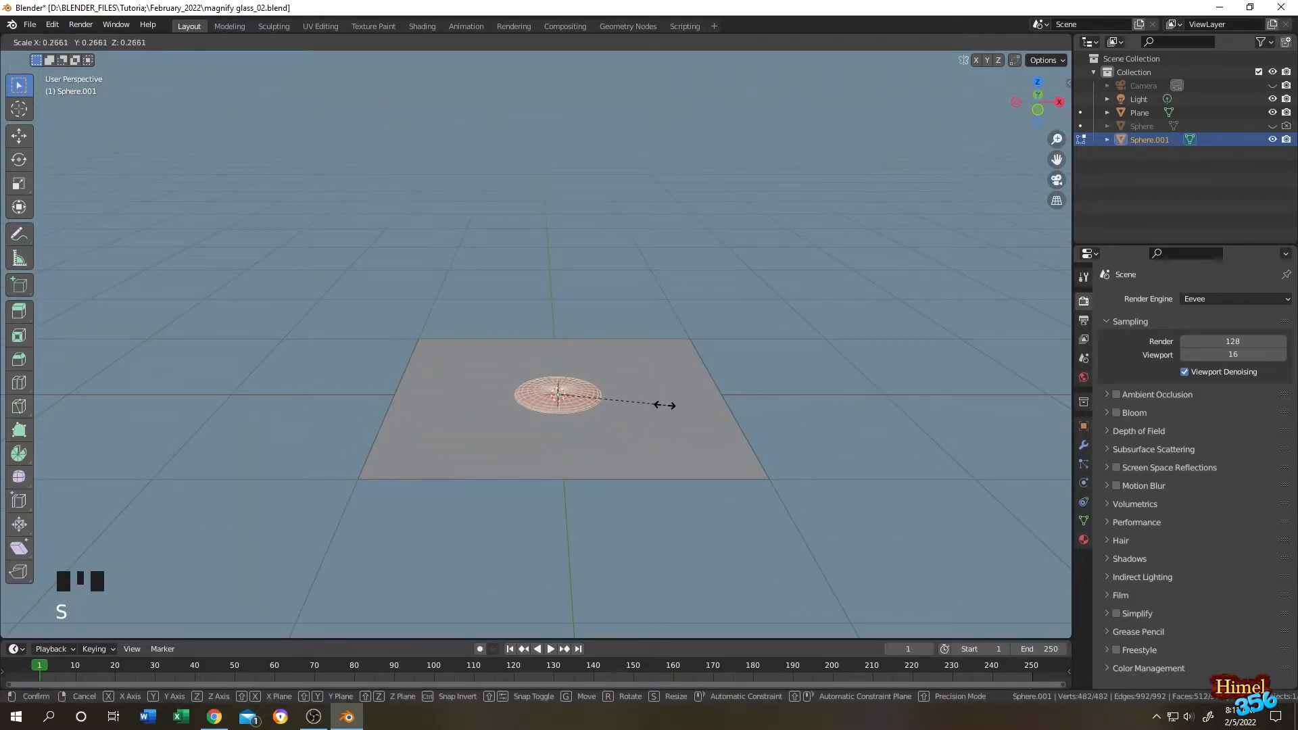
{"action": "key", "text": "Tab"}
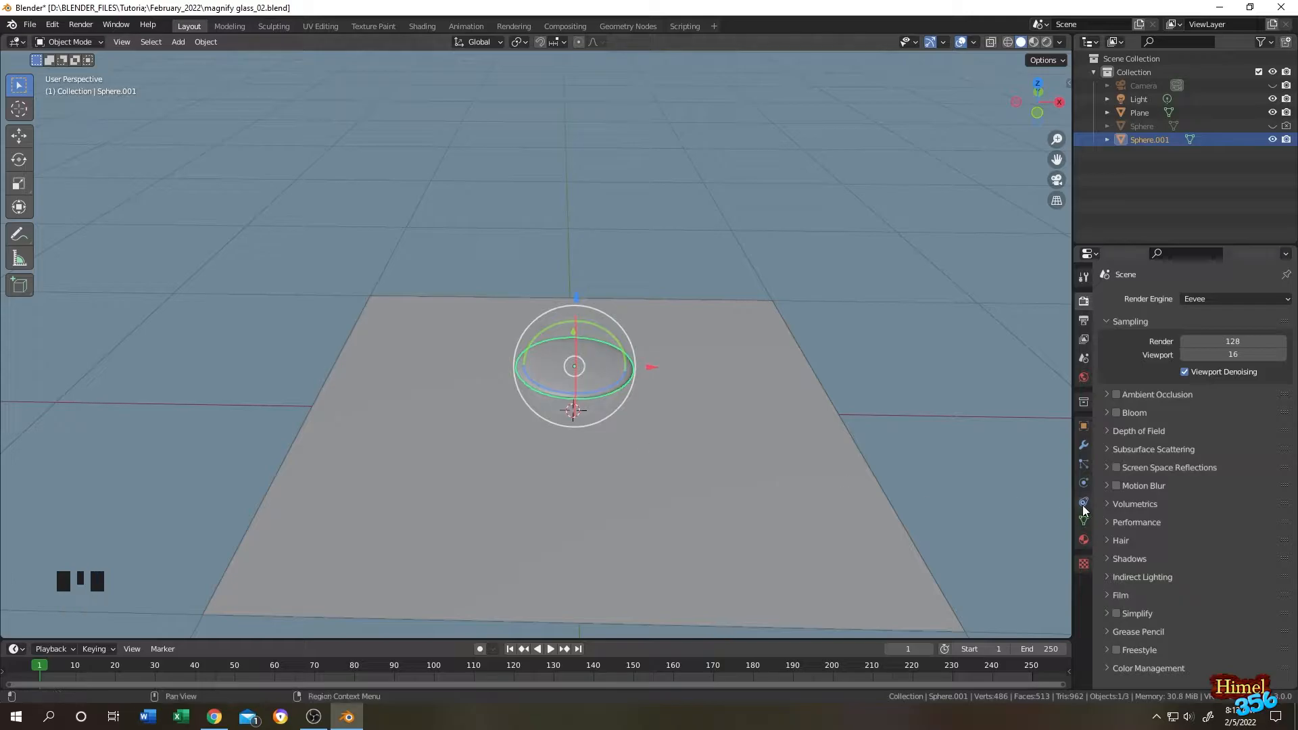
Create a new material on the lens and name it mag_glass.
{"action": "left_click", "coordinate": [1083, 520]}
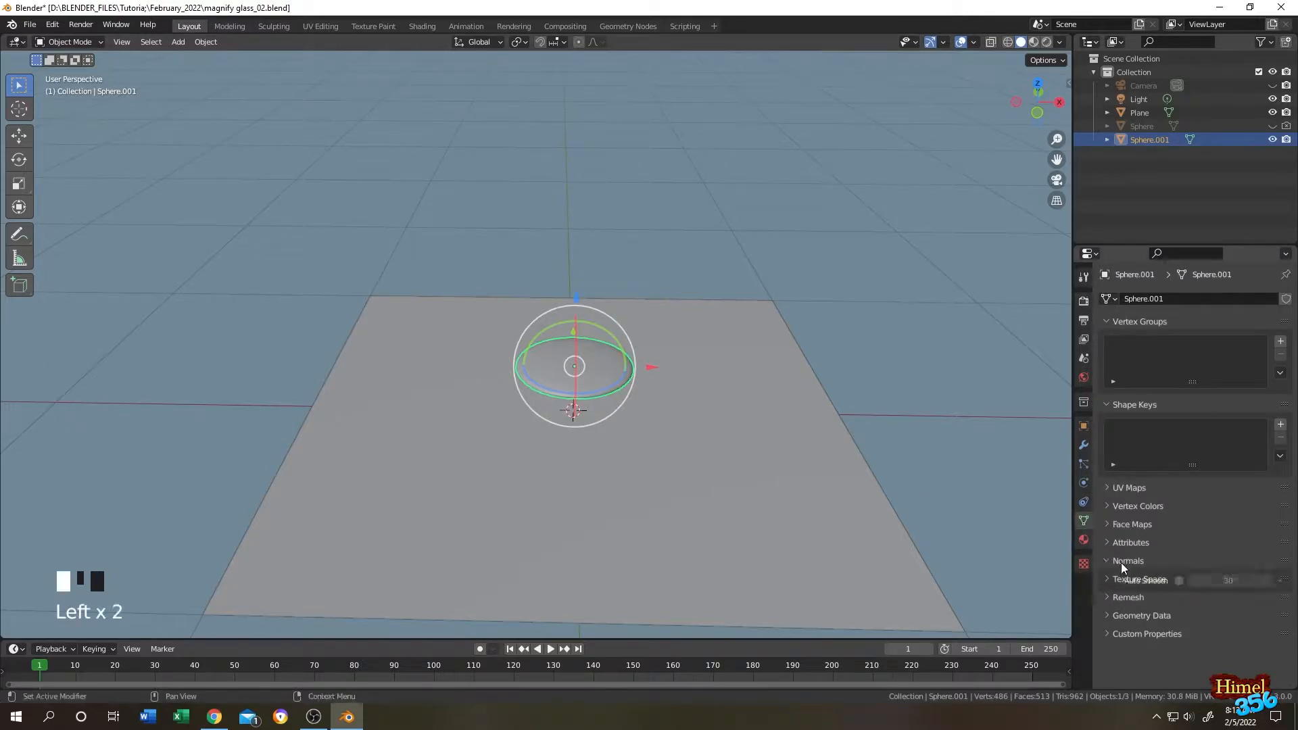
{"action": "scroll", "scroll_direction": "down", "scroll_amount": 3}
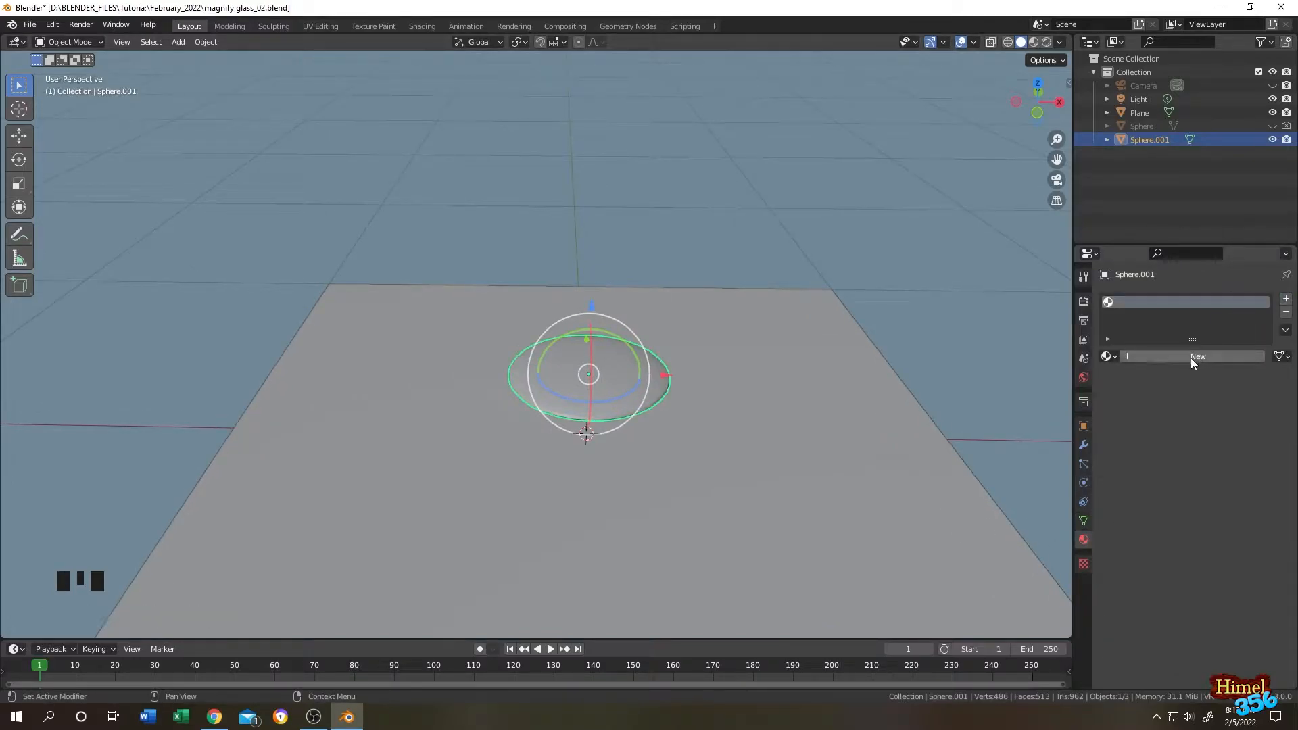
{"action": "left_click", "coordinate": [1197, 356]}
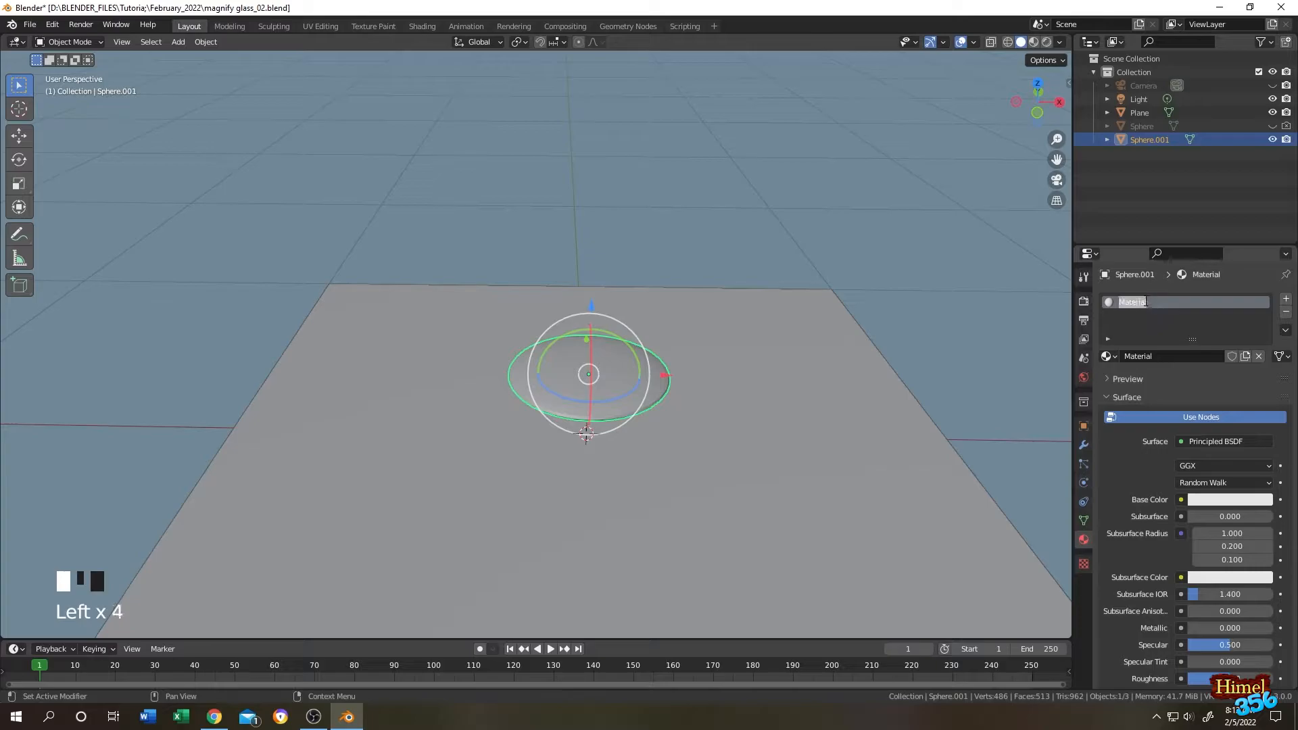
{"action": "type", "text": "mag g"}
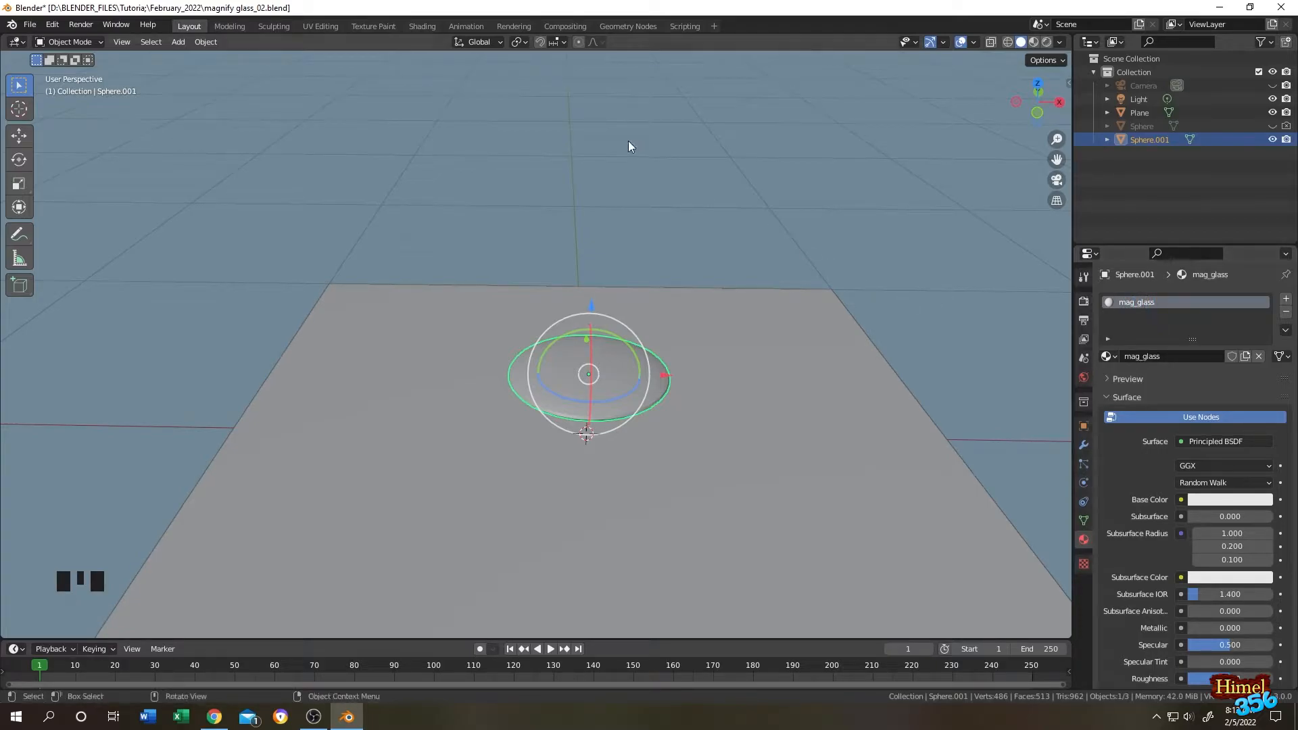
In the Shading workspace, replace the default shader with Mix Shader and Glossy BSDF nodes.
{"action": "left_click", "coordinate": [422, 25]}
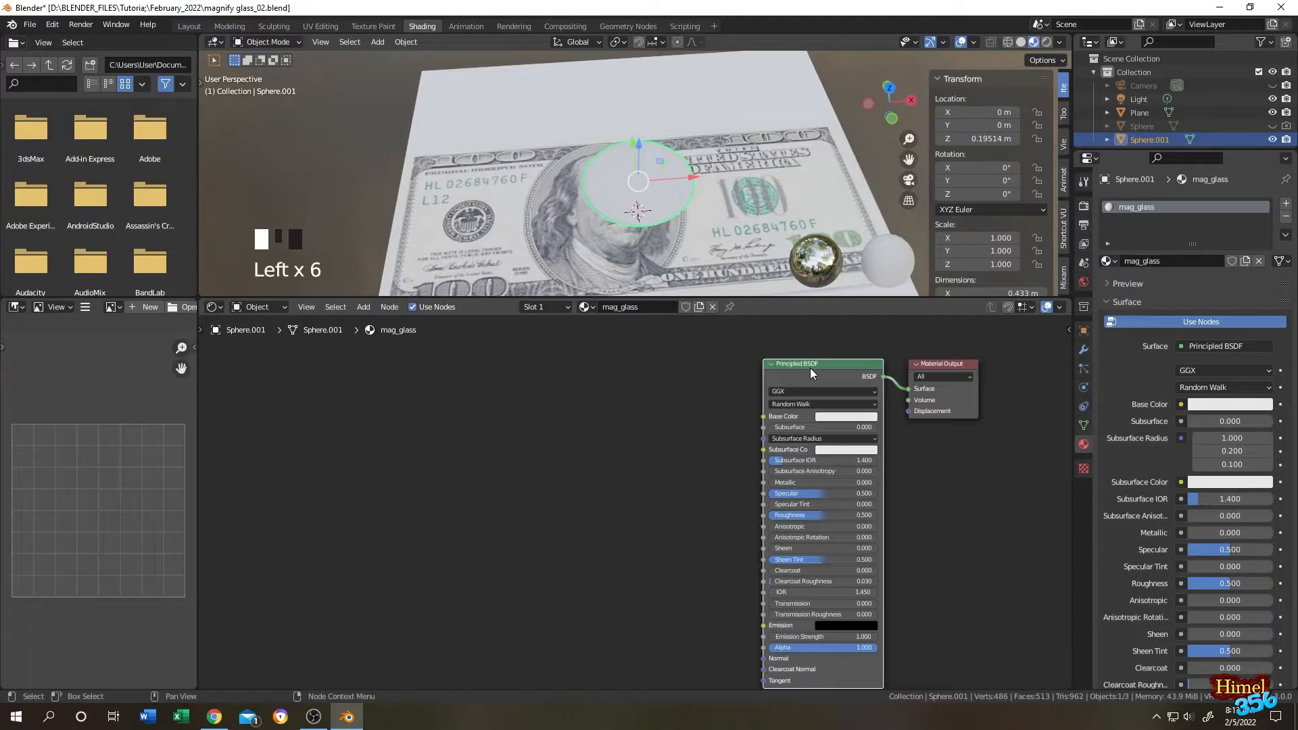
{"action": "left_click", "coordinate": [364, 307]}
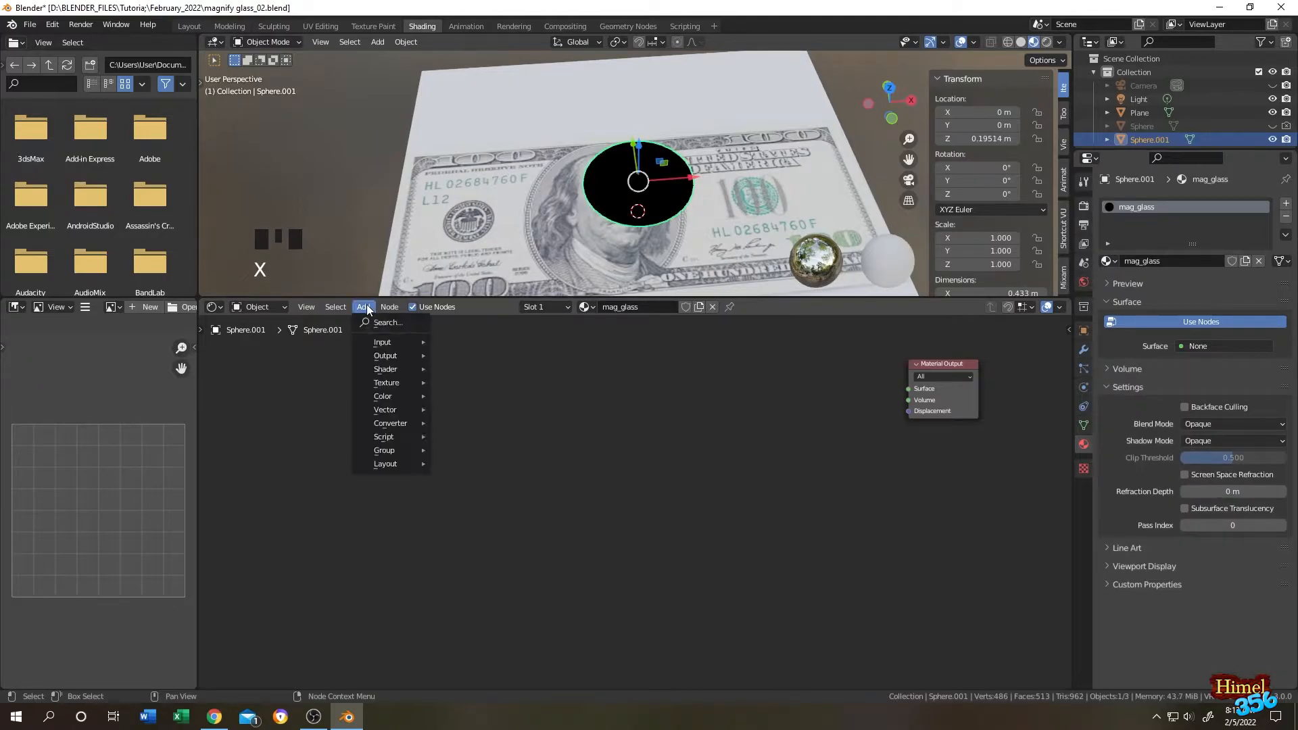
{"action": "type", "text": "mix"}
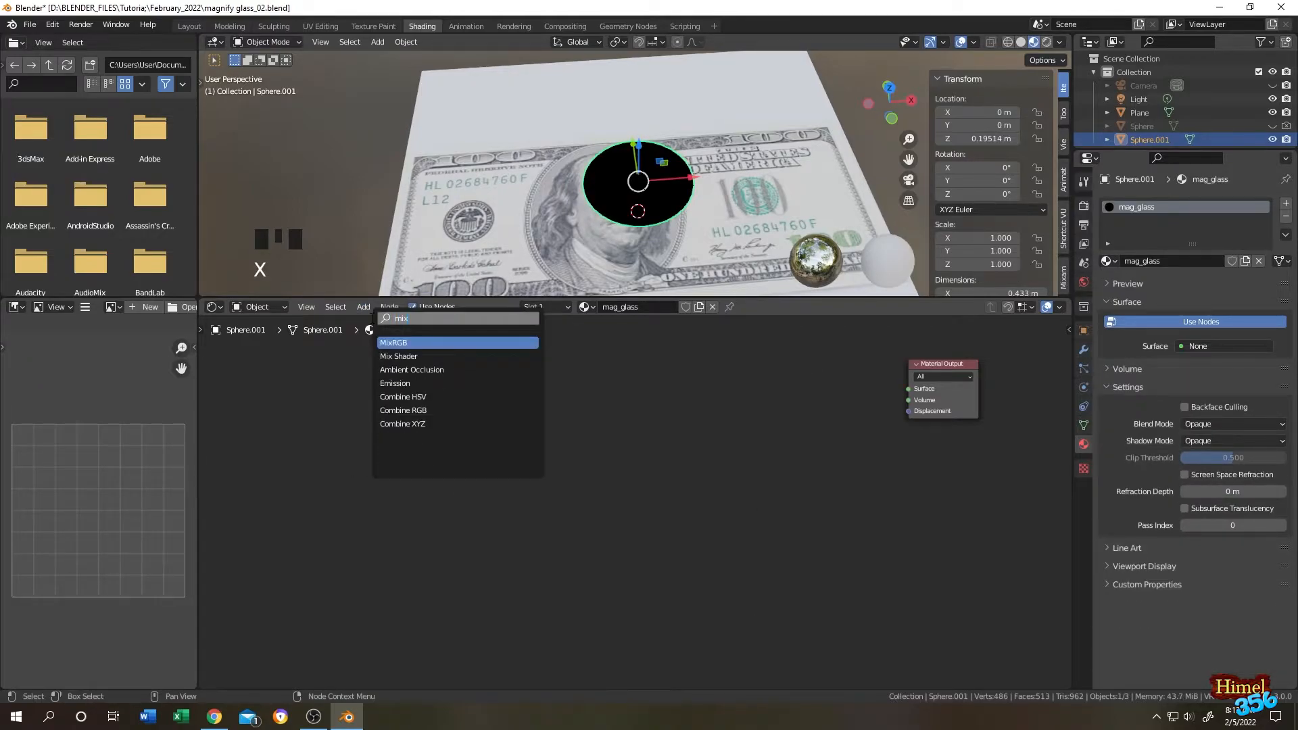
{"action": "left_click", "coordinate": [397, 356]}
{"action": "type", "text": "g"}
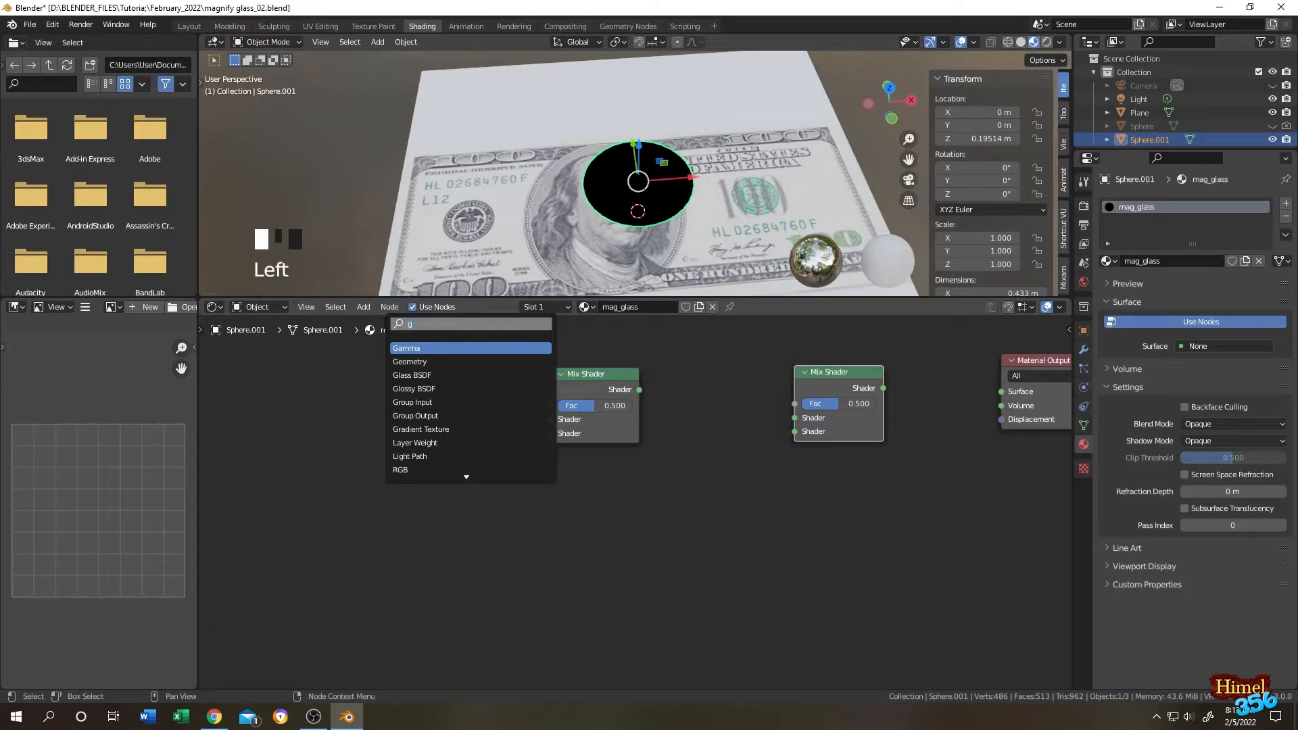
{"action": "type", "text": "loss"}
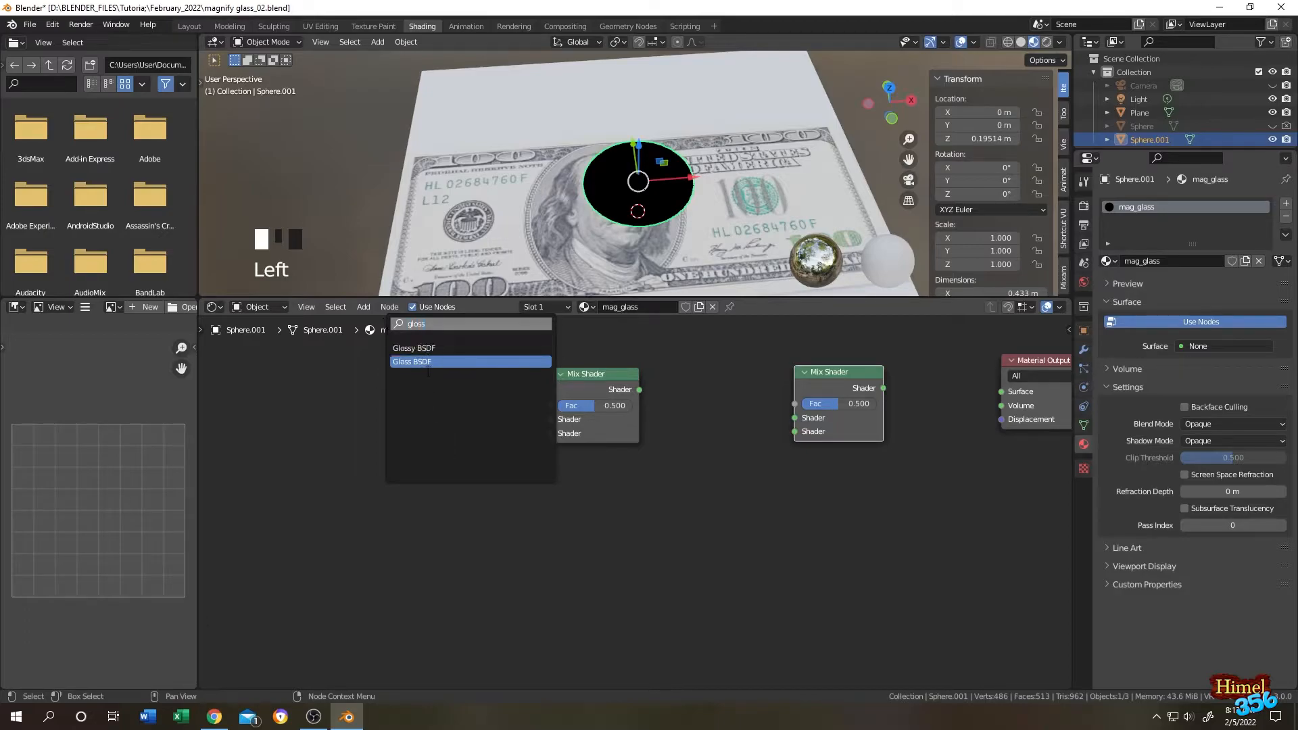
{"action": "left_click", "coordinate": [414, 348]}
{"action": "type", "text": "g"}
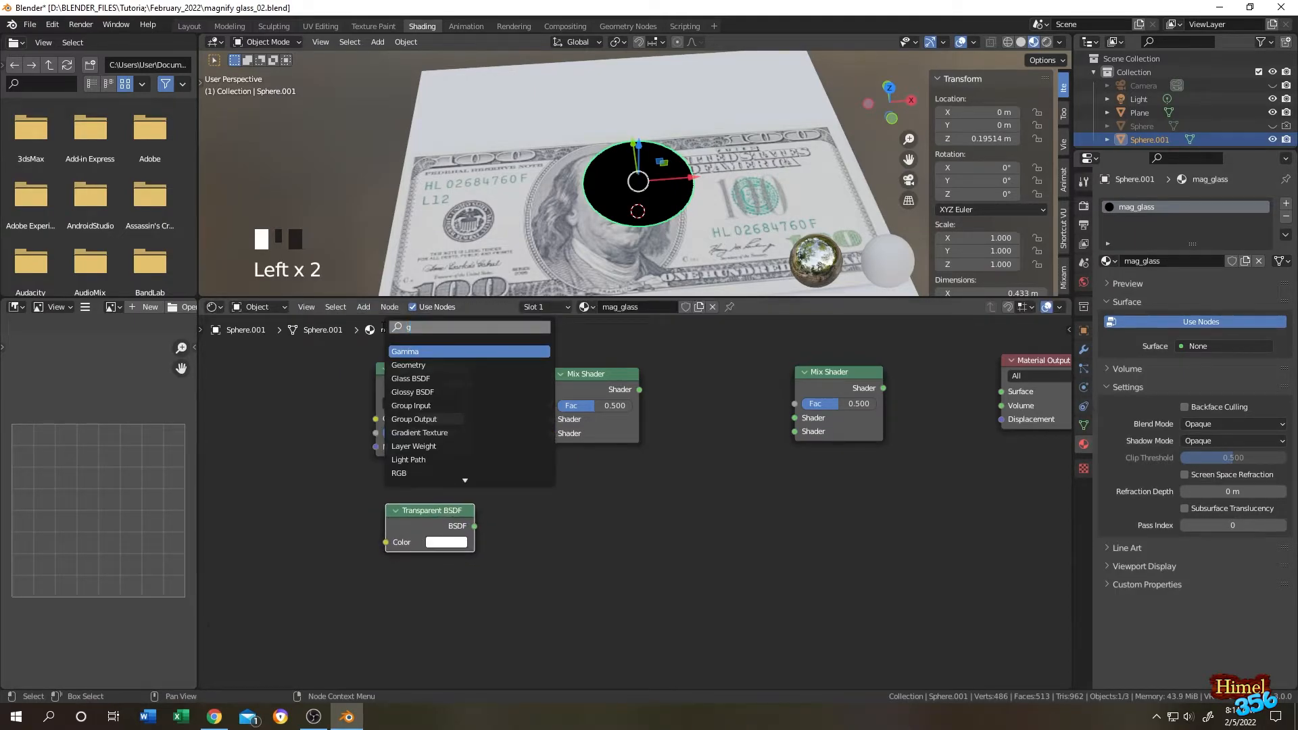
Add a Glass BSDF and wire Glossy, Glass and the first mix into the second Mix Shader.
{"action": "left_click", "coordinate": [410, 379]}
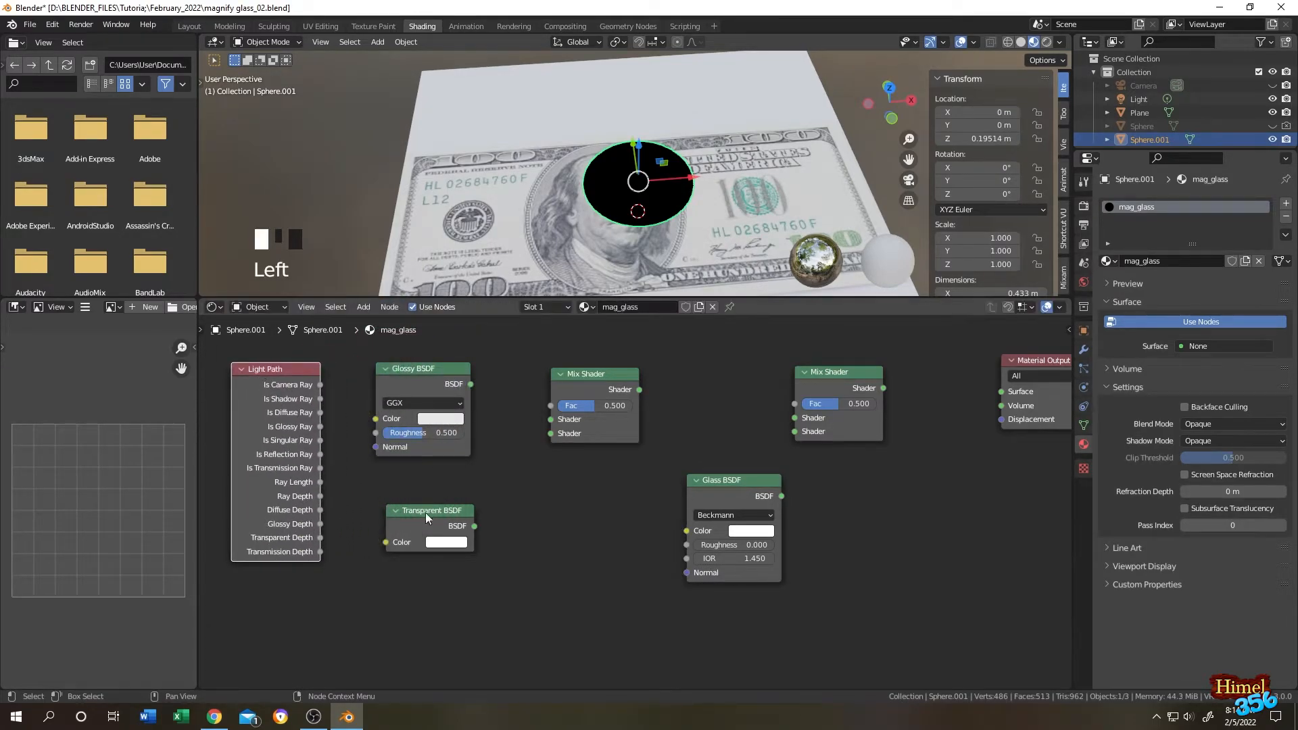
{"action": "left_click_drag", "start_coordinate": [474, 526], "coordinate": [537, 444]}
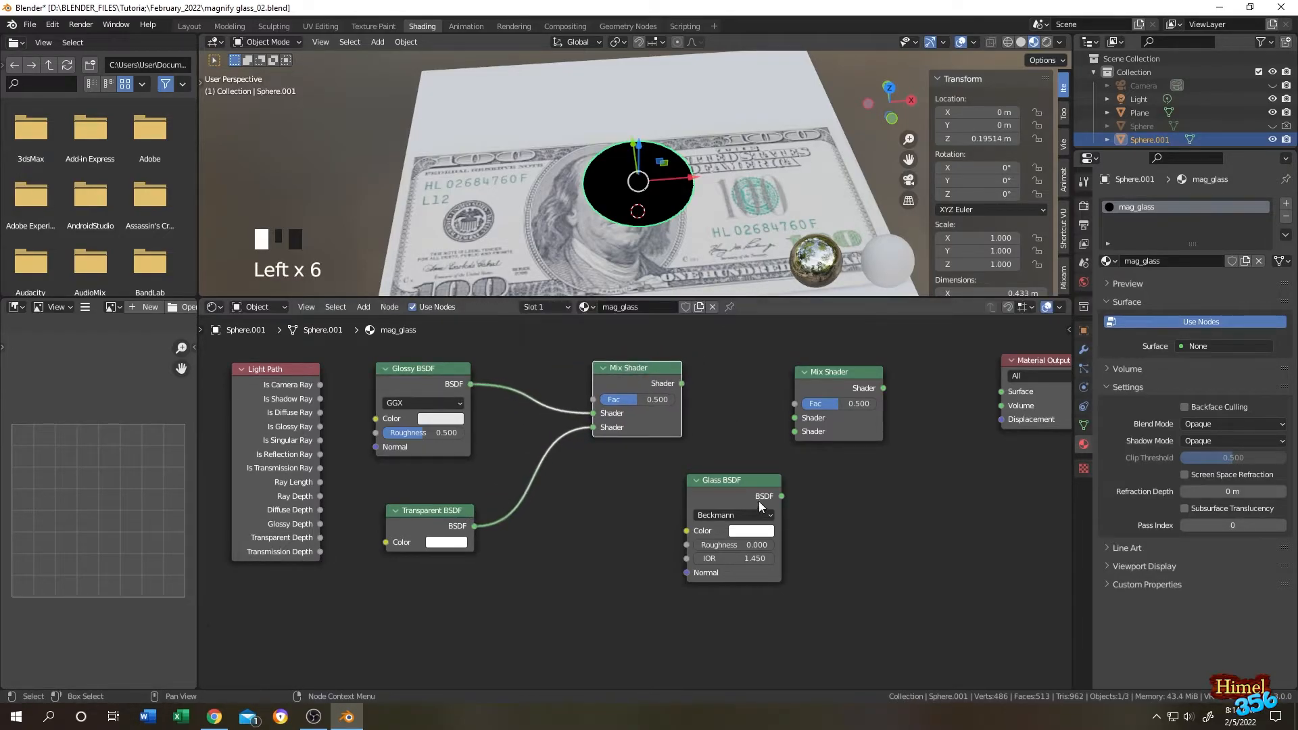
{"action": "left_click_drag", "start_coordinate": [759, 496], "coordinate": [667, 491]}
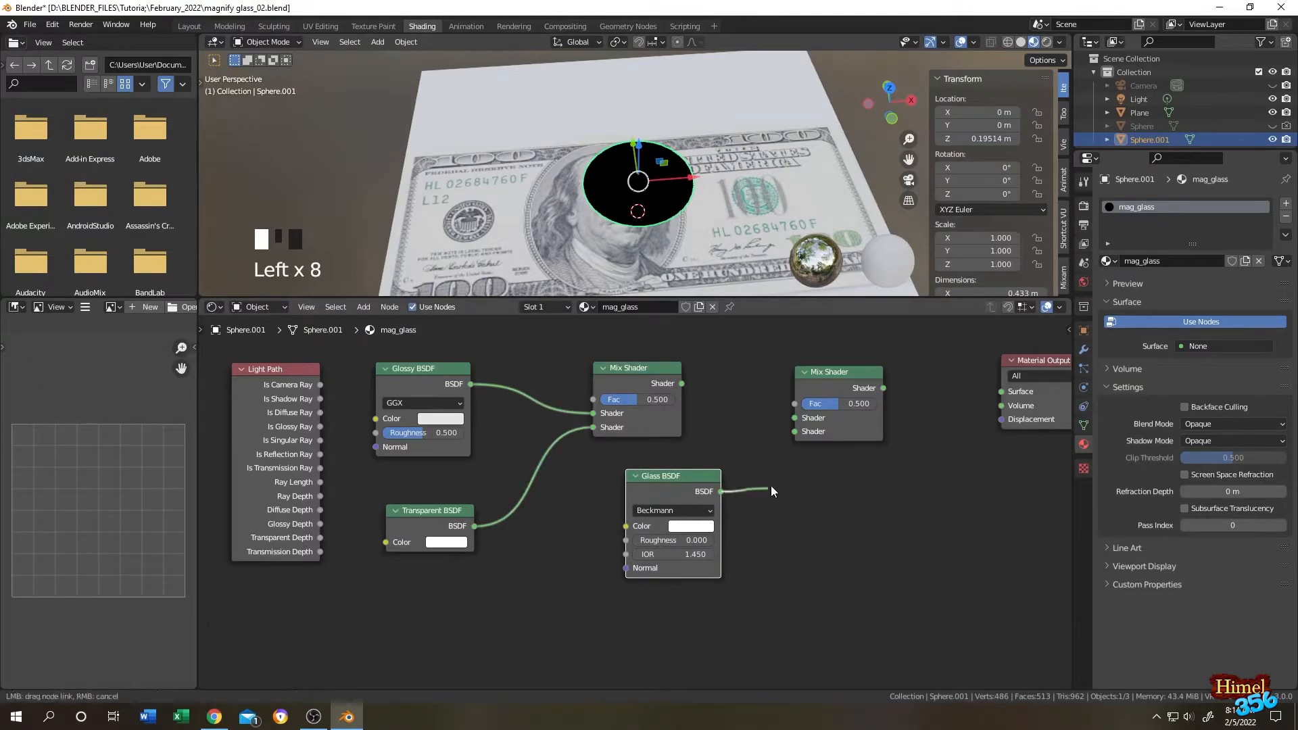
{"action": "left_click_drag", "start_coordinate": [753, 491], "coordinate": [794, 420]}
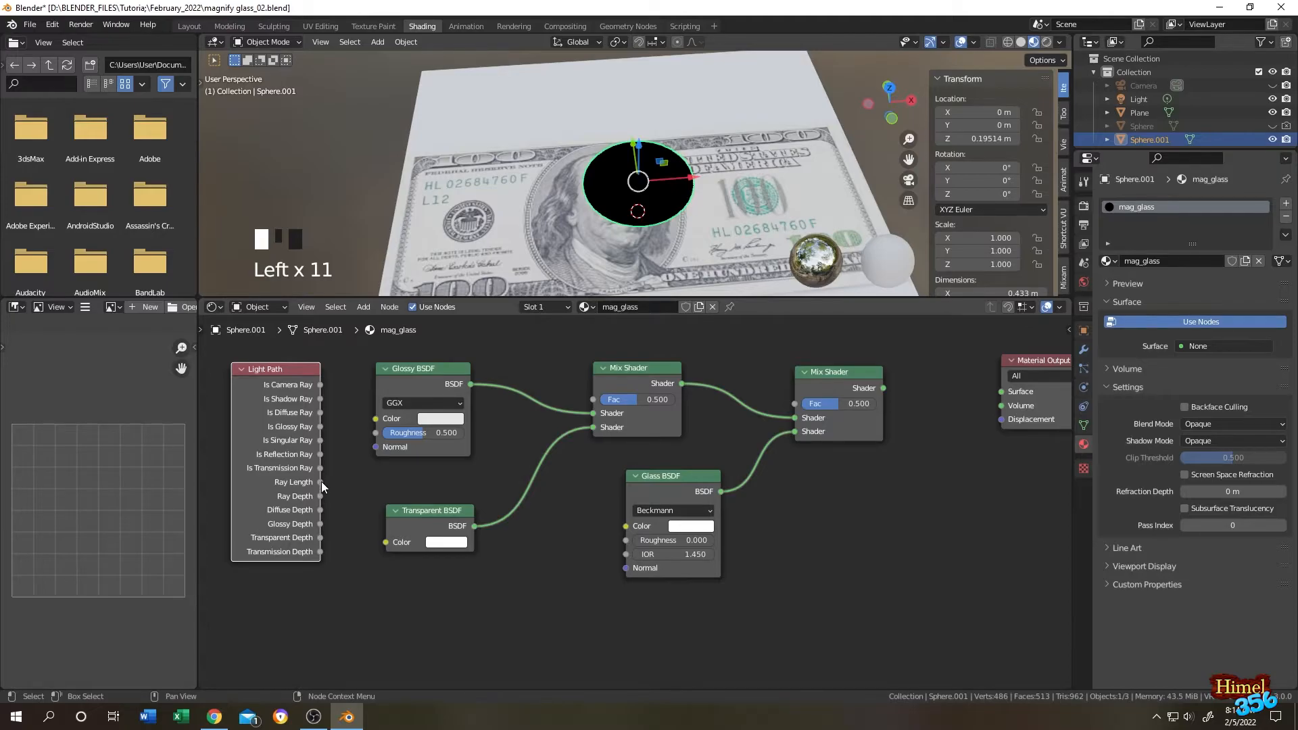
Drive the second mix factor with Light Path Ray Length and feed it to the Material Output surface.
{"action": "left_click_drag", "start_coordinate": [322, 482], "coordinate": [798, 406]}
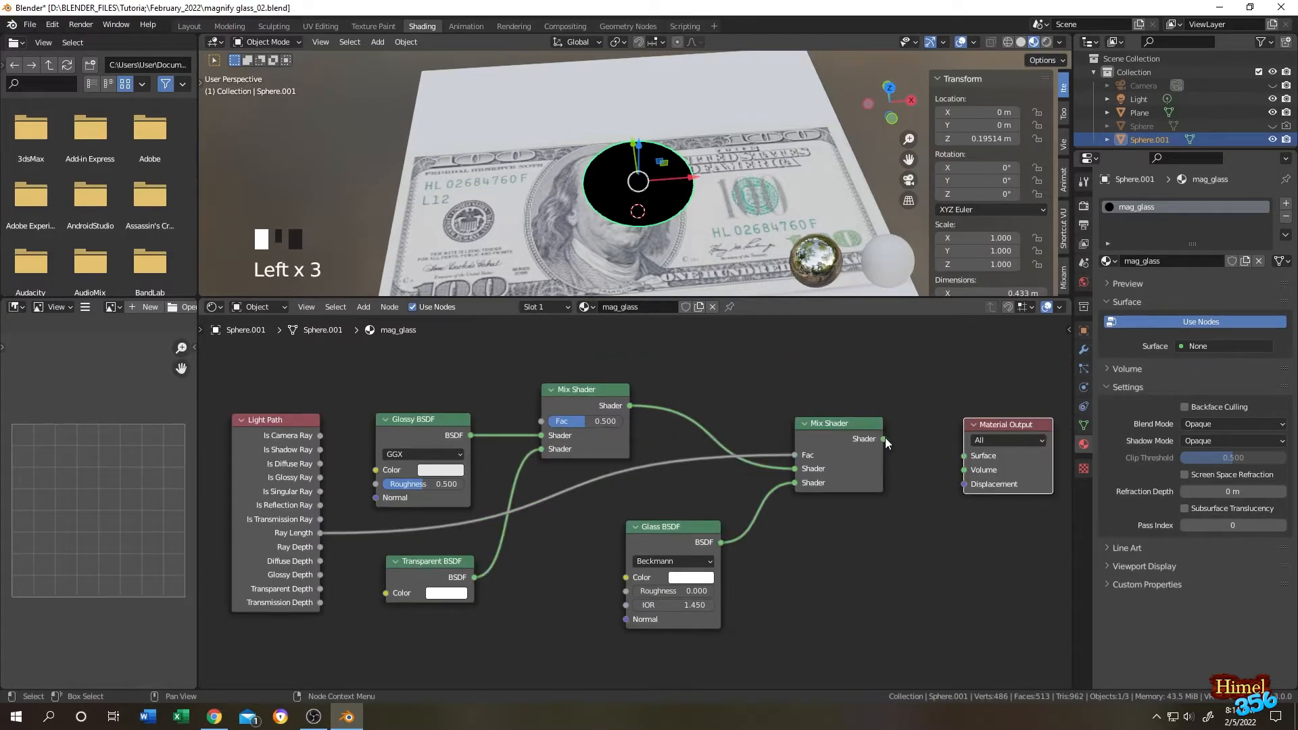
{"action": "left_click_drag", "start_coordinate": [883, 438], "coordinate": [963, 455]}
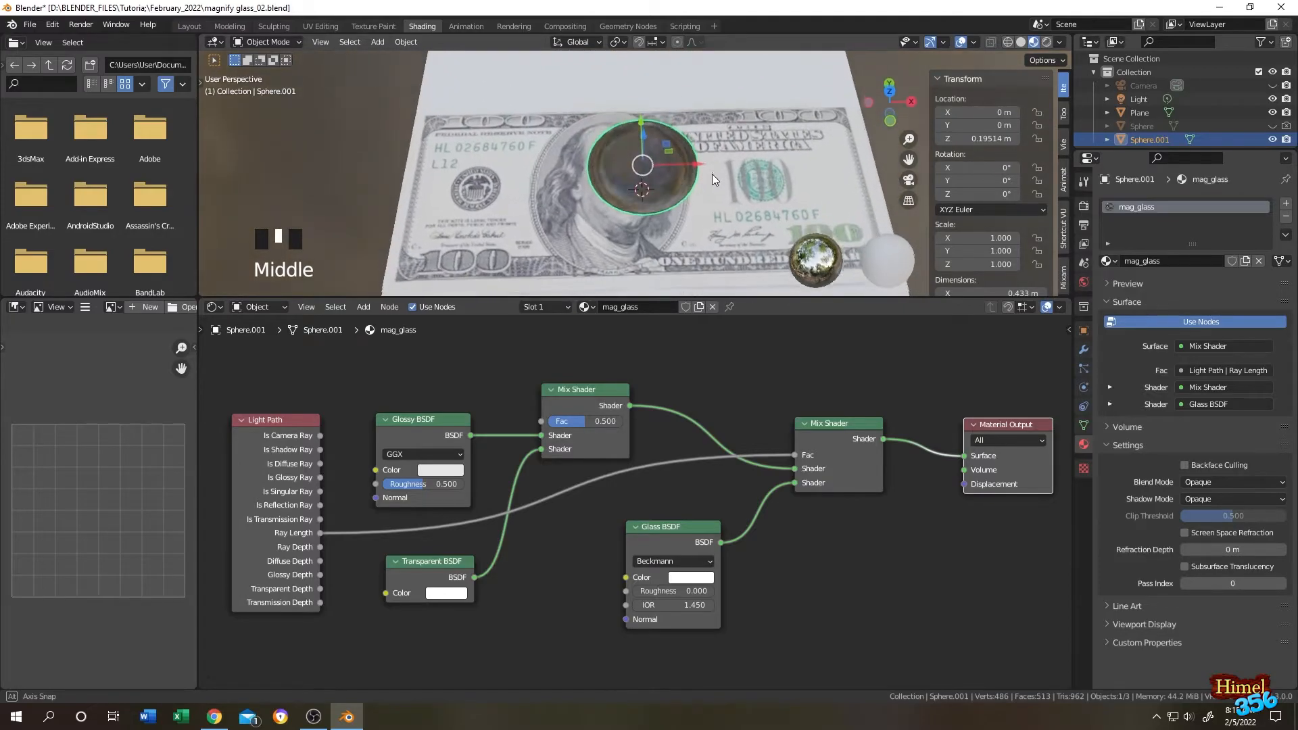
Enable Eevee Screen Space Reflections with Refraction in Render Properties.
{"action": "scroll", "scroll_direction": "up", "scroll_amount": 3}
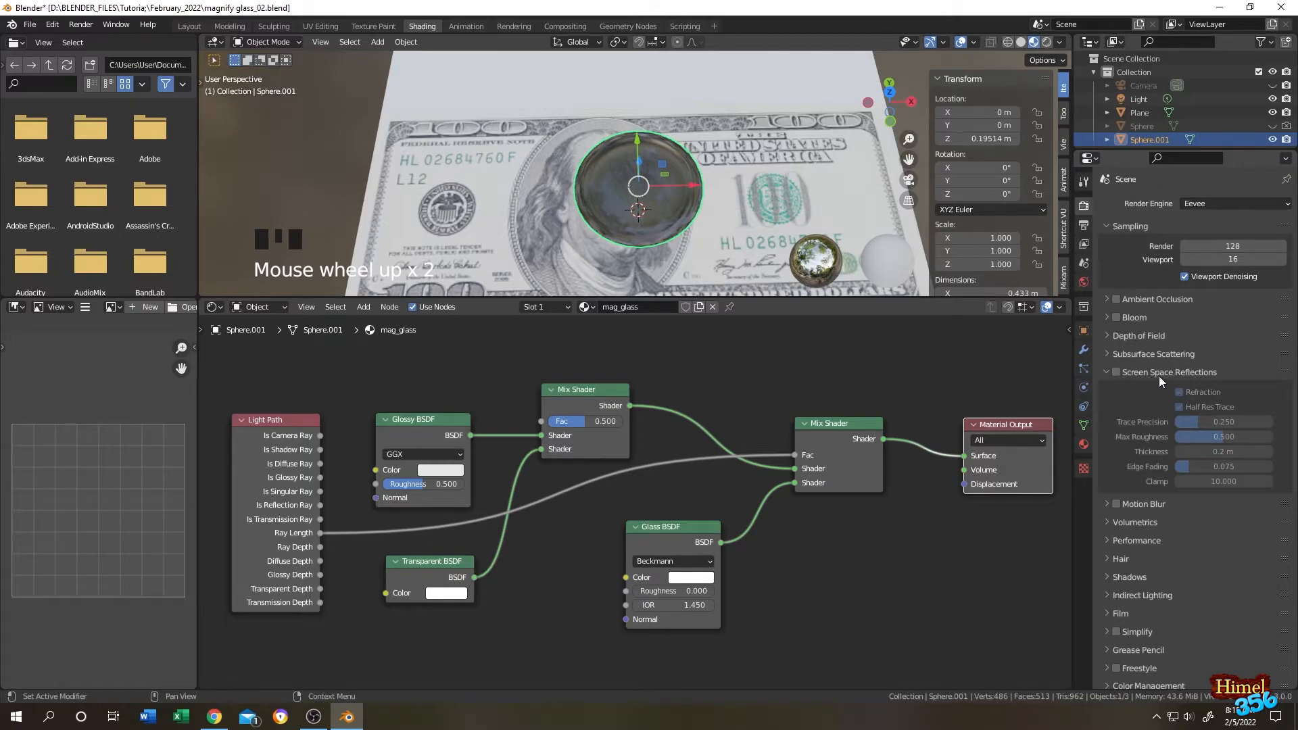
{"action": "mouse_move", "coordinate": [1124, 382]}
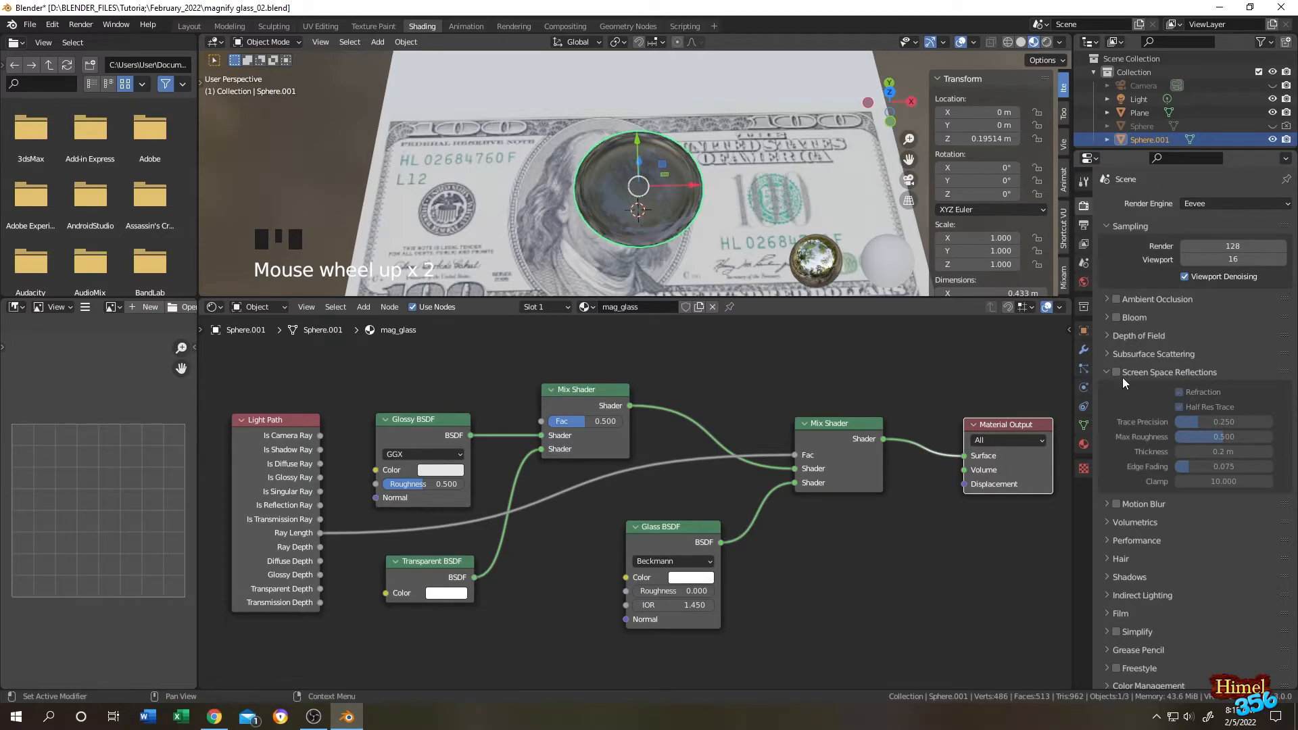
{"action": "left_click", "coordinate": [1180, 392]}
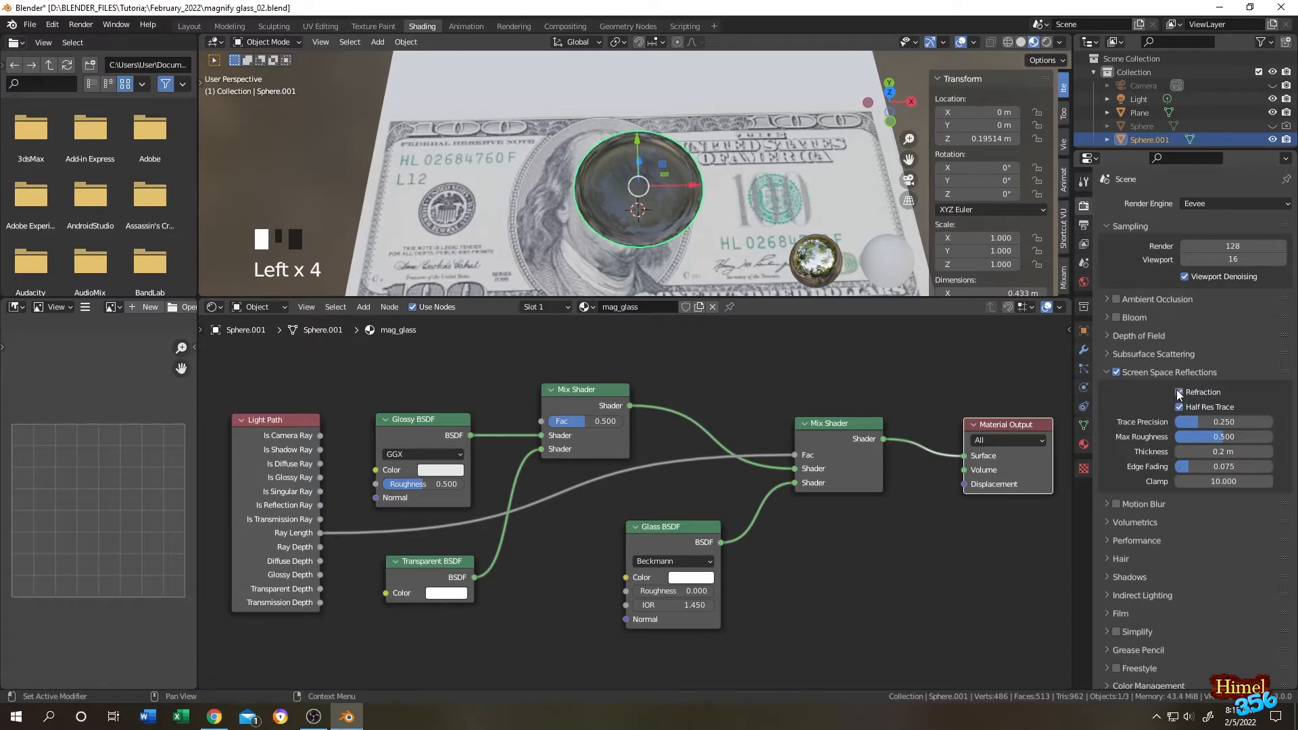
{"action": "left_click", "coordinate": [1178, 393]}
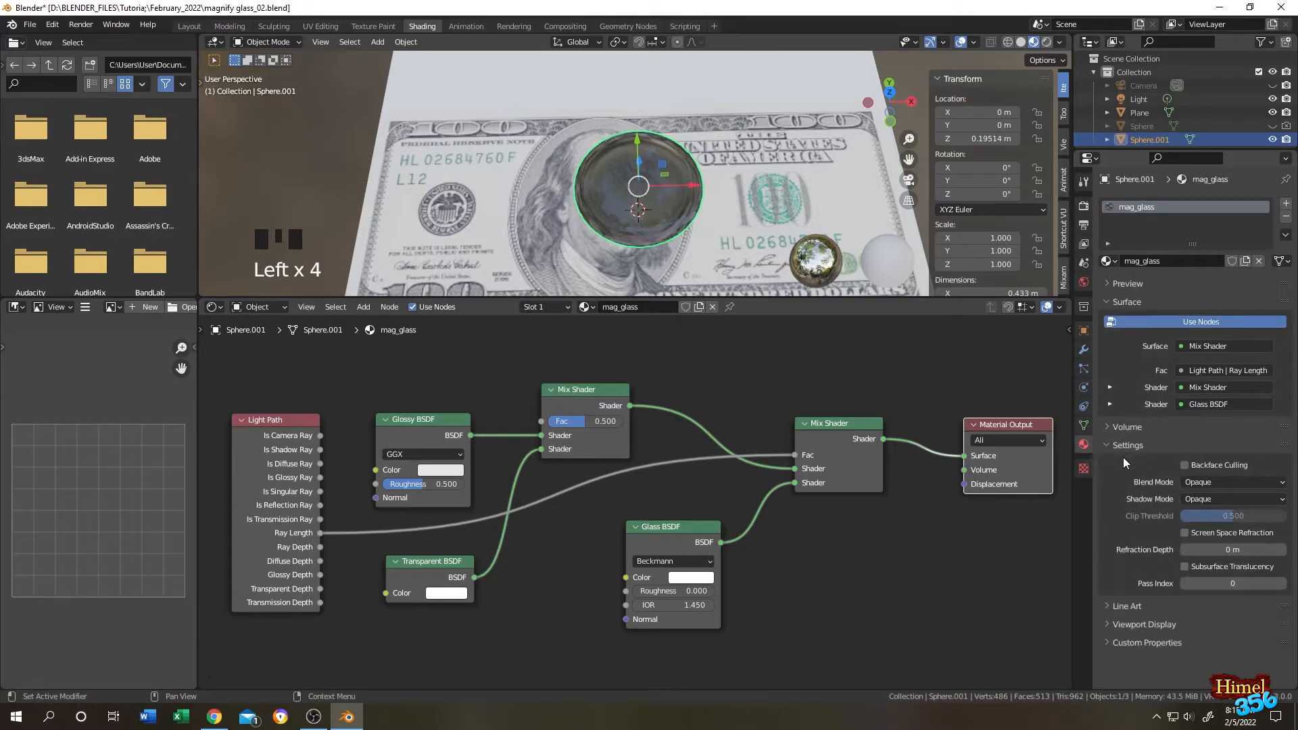
Set mag_glass to Alpha Blend with Screen Space Refraction enabled.
{"action": "left_click", "coordinate": [1231, 481]}
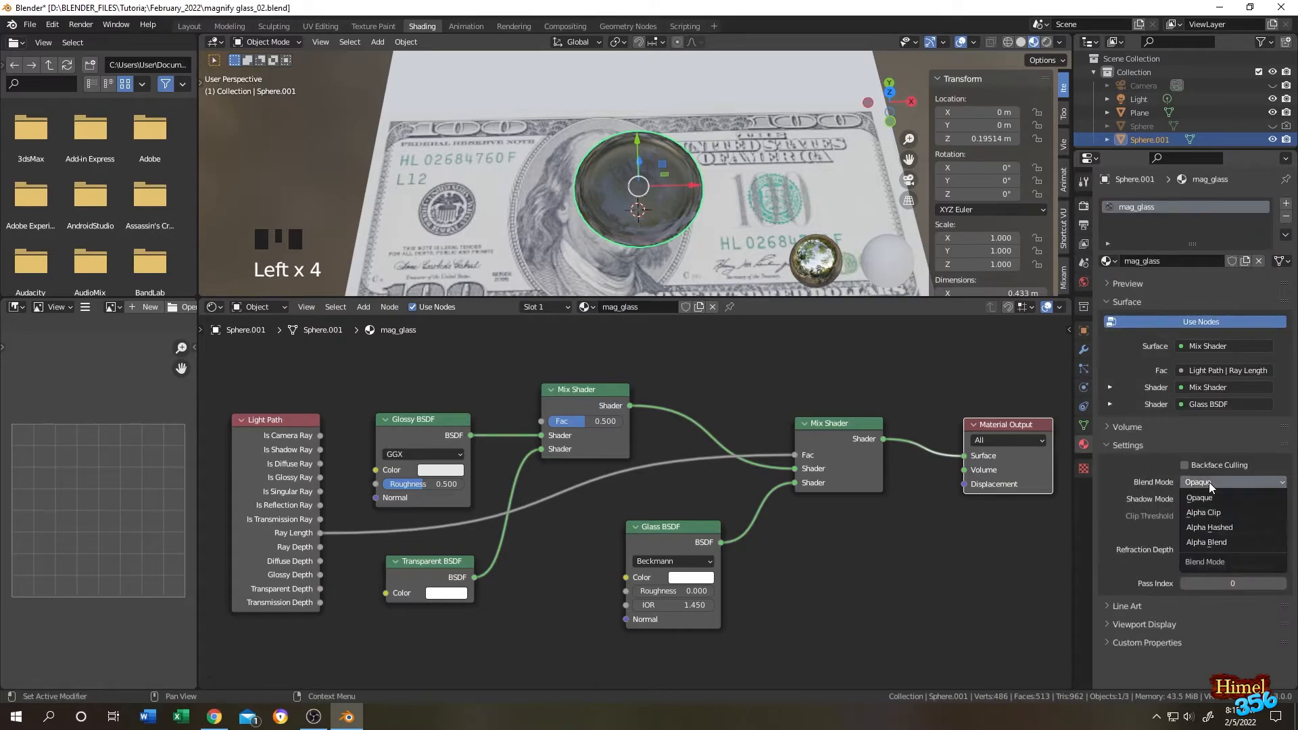
{"action": "left_click", "coordinate": [1206, 542]}
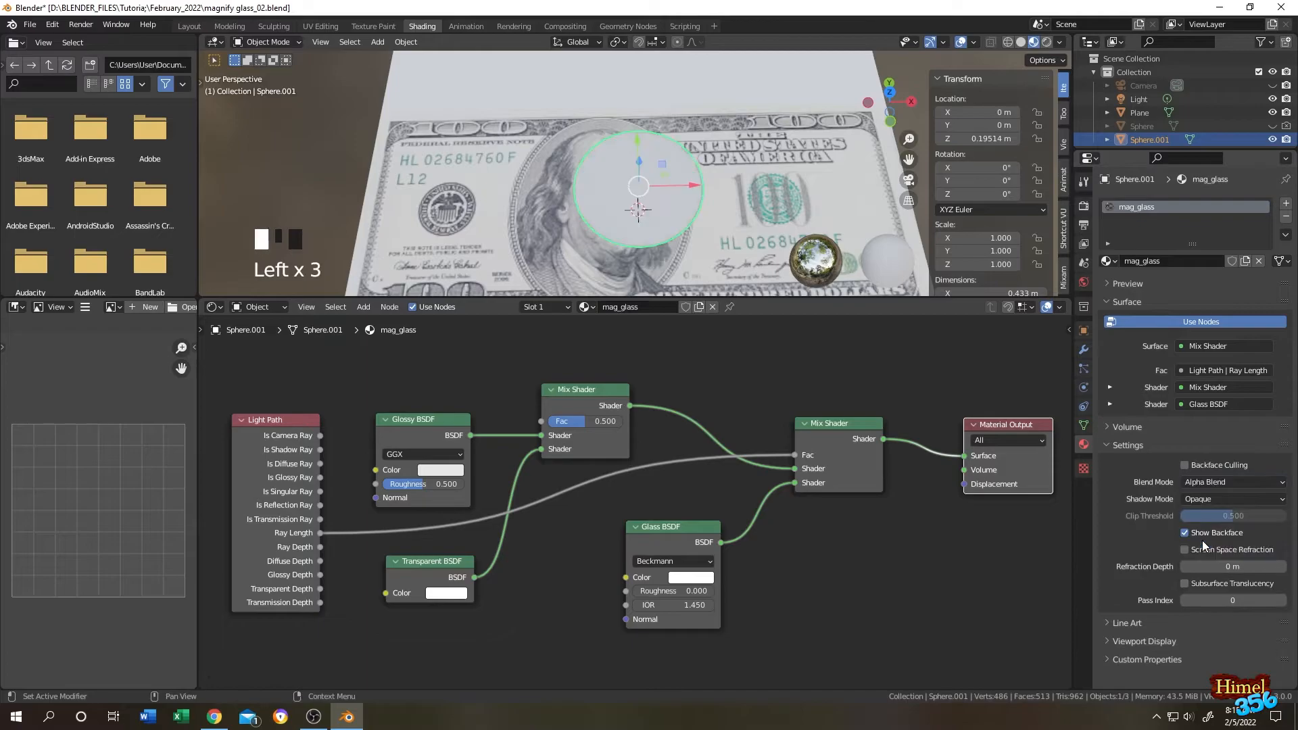
{"action": "left_click", "coordinate": [1228, 499]}
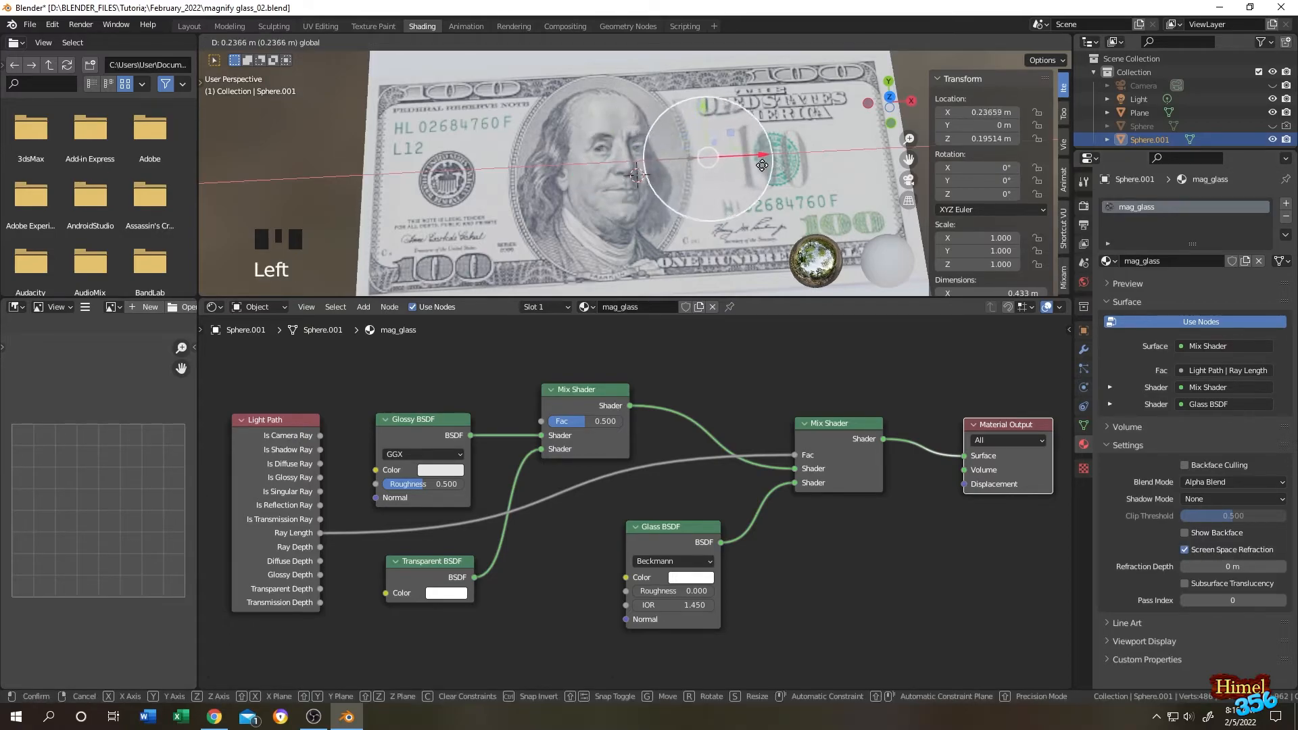
Slide the lens along X, switch to Cycles and set the render noise threshold to 0.01.
{"action": "left_click_drag", "start_coordinate": [761, 164], "coordinate": [652, 216]}
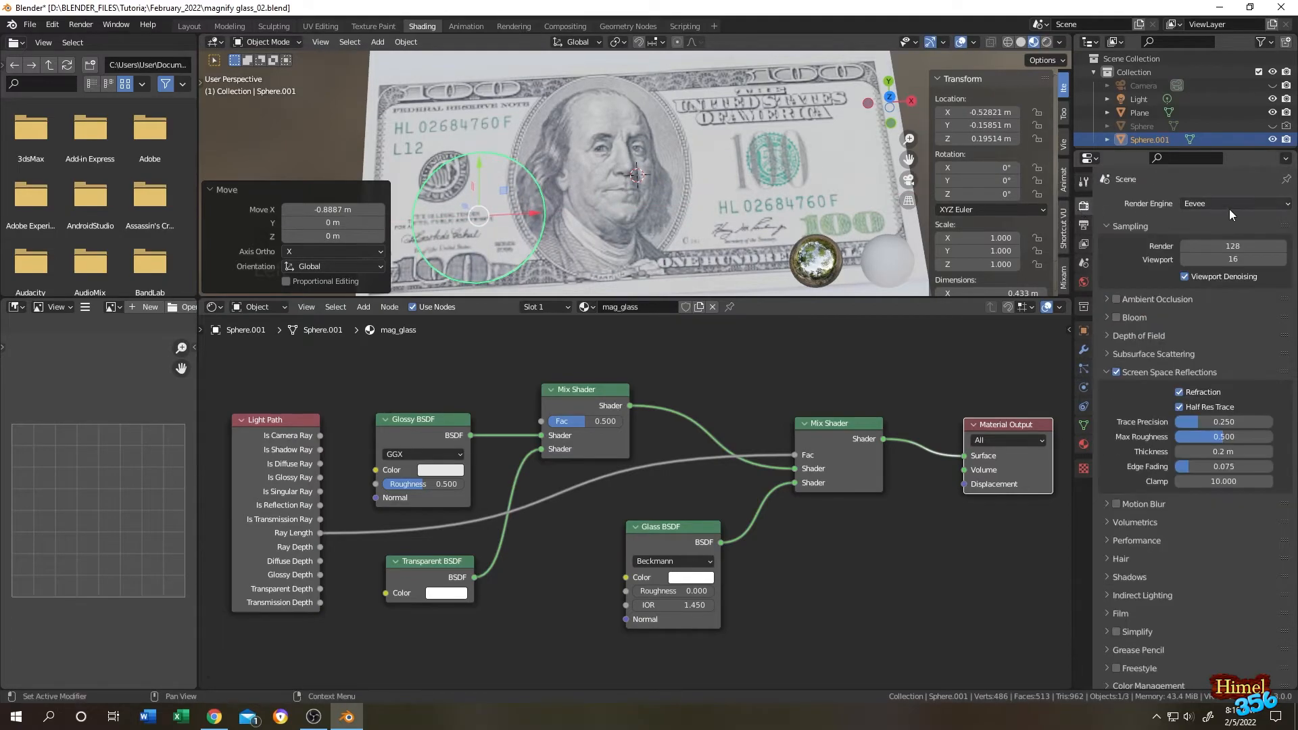
{"action": "left_click", "coordinate": [1233, 203]}
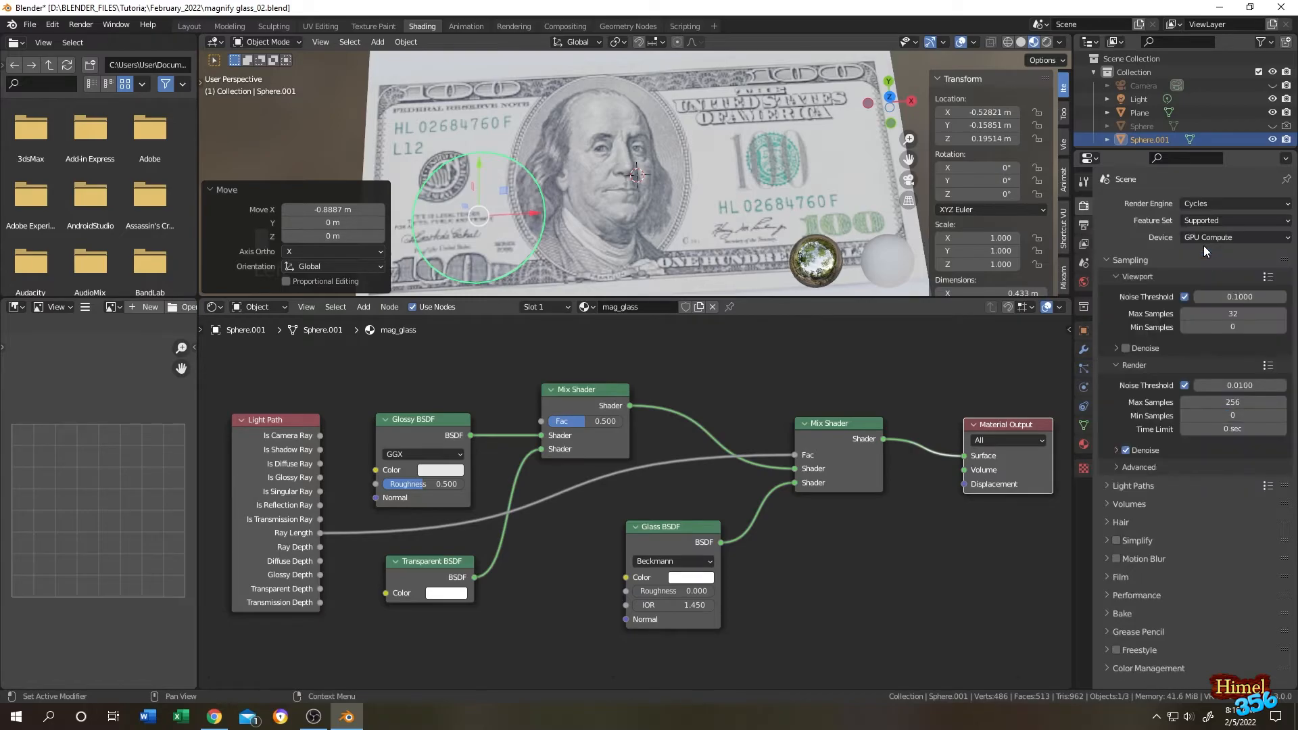
{"action": "left_click_drag", "start_coordinate": [479, 215], "coordinate": [707, 205]}
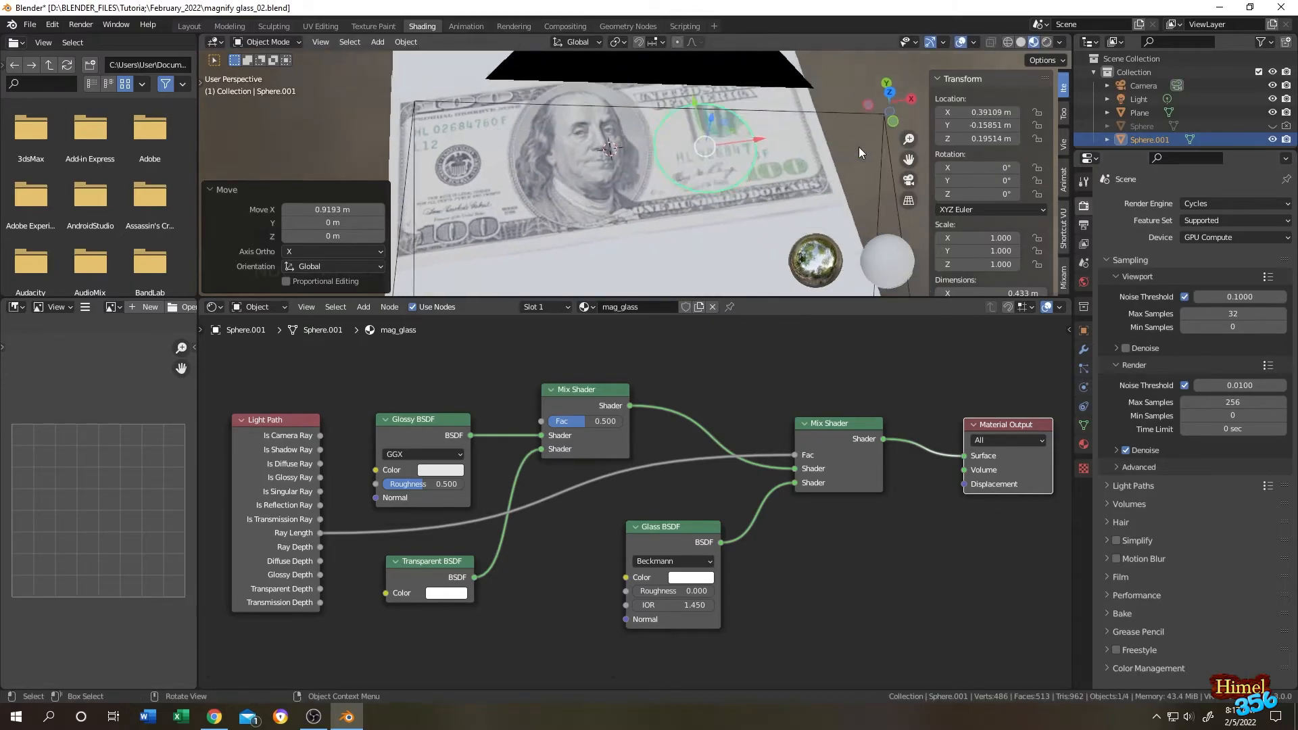
Review the Render menu and confirm the render engine in use.
{"action": "left_click", "coordinate": [80, 25]}
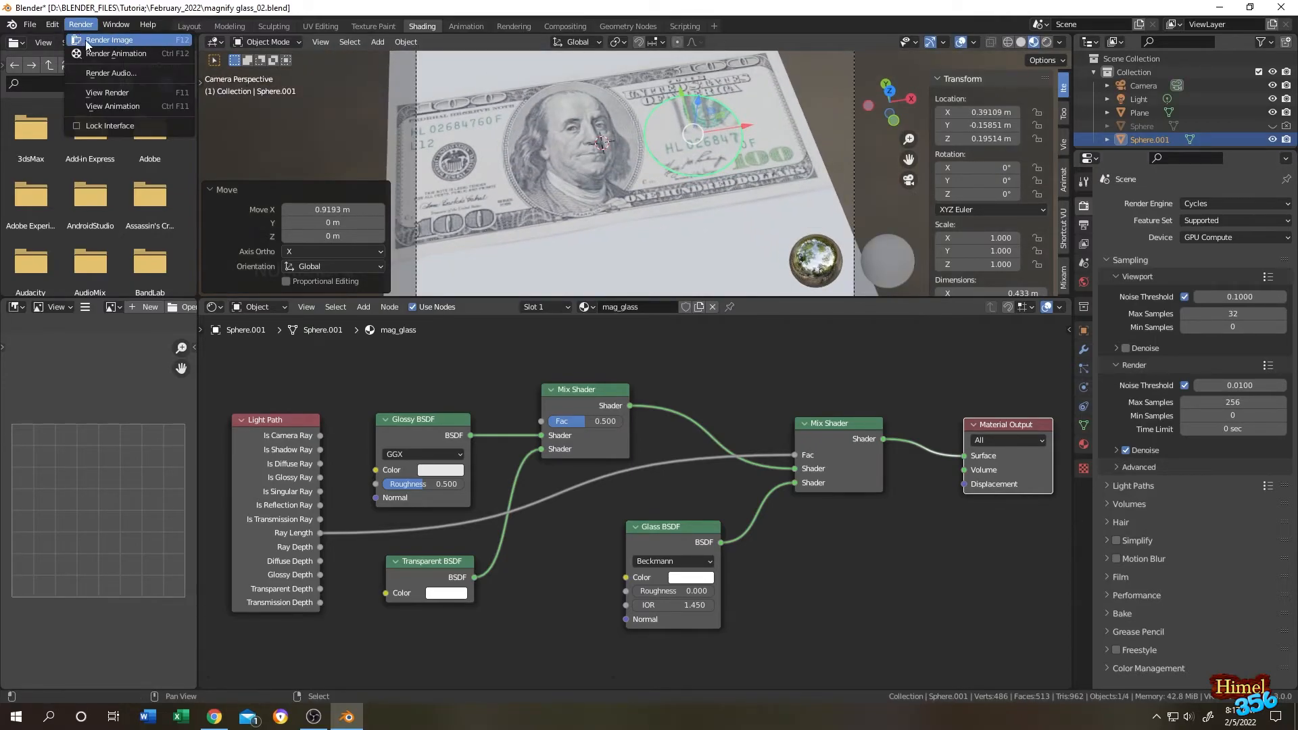
{"action": "left_click", "coordinate": [110, 39]}
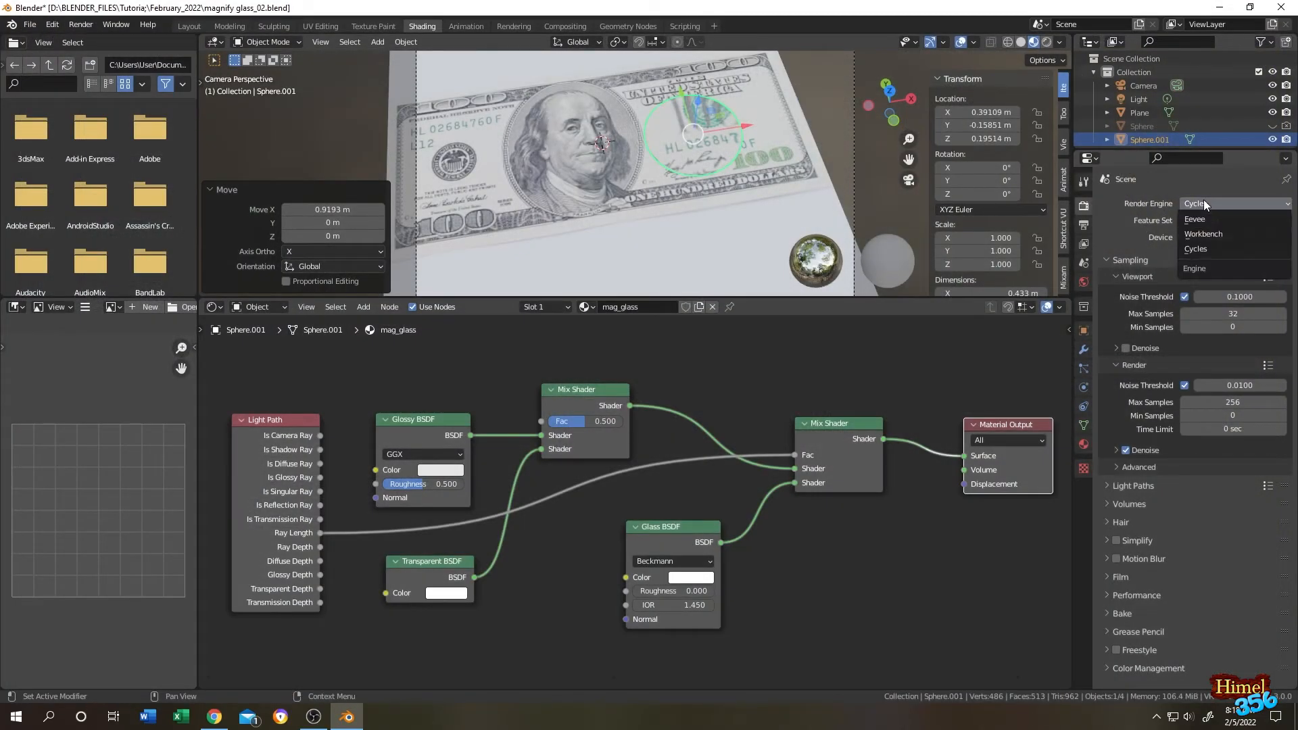
{"action": "left_click", "coordinate": [1194, 219]}
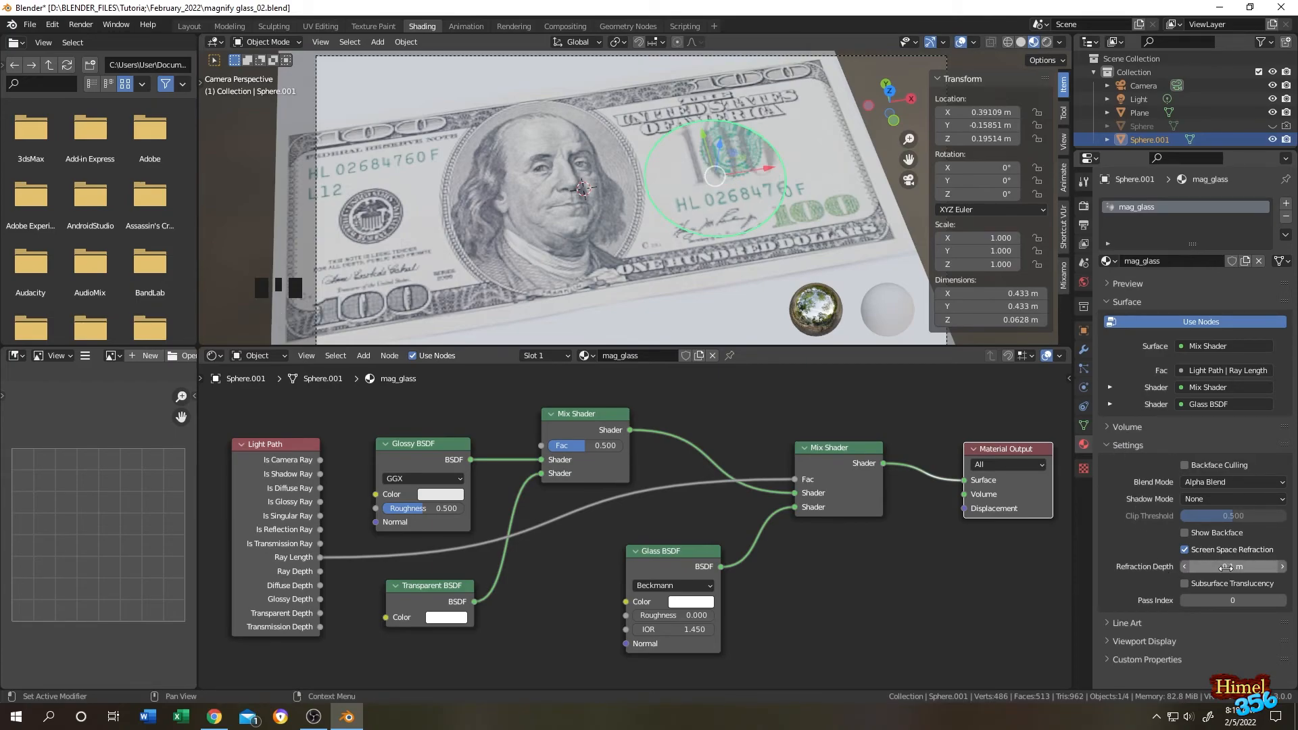
{"action": "scroll", "scroll_direction": "down", "scroll_amount": 3}
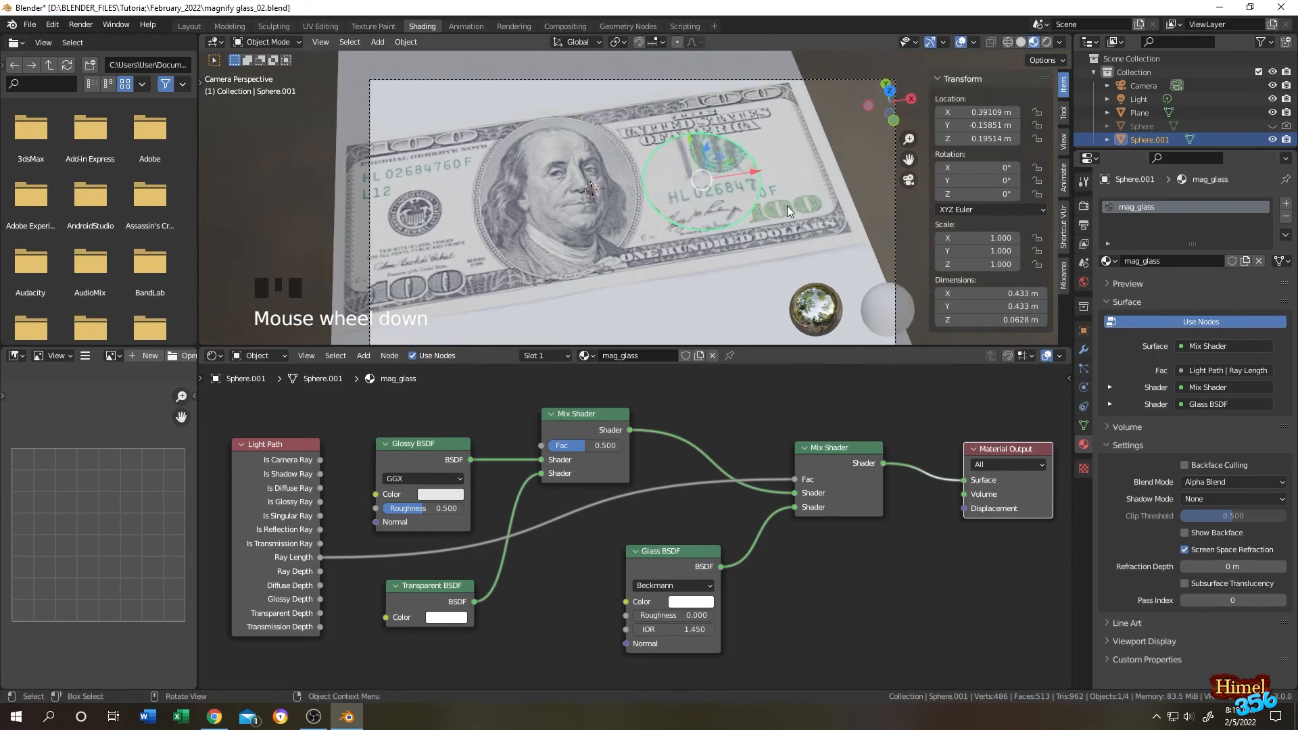
{"action": "scroll", "scroll_direction": "down", "scroll_amount": 3}
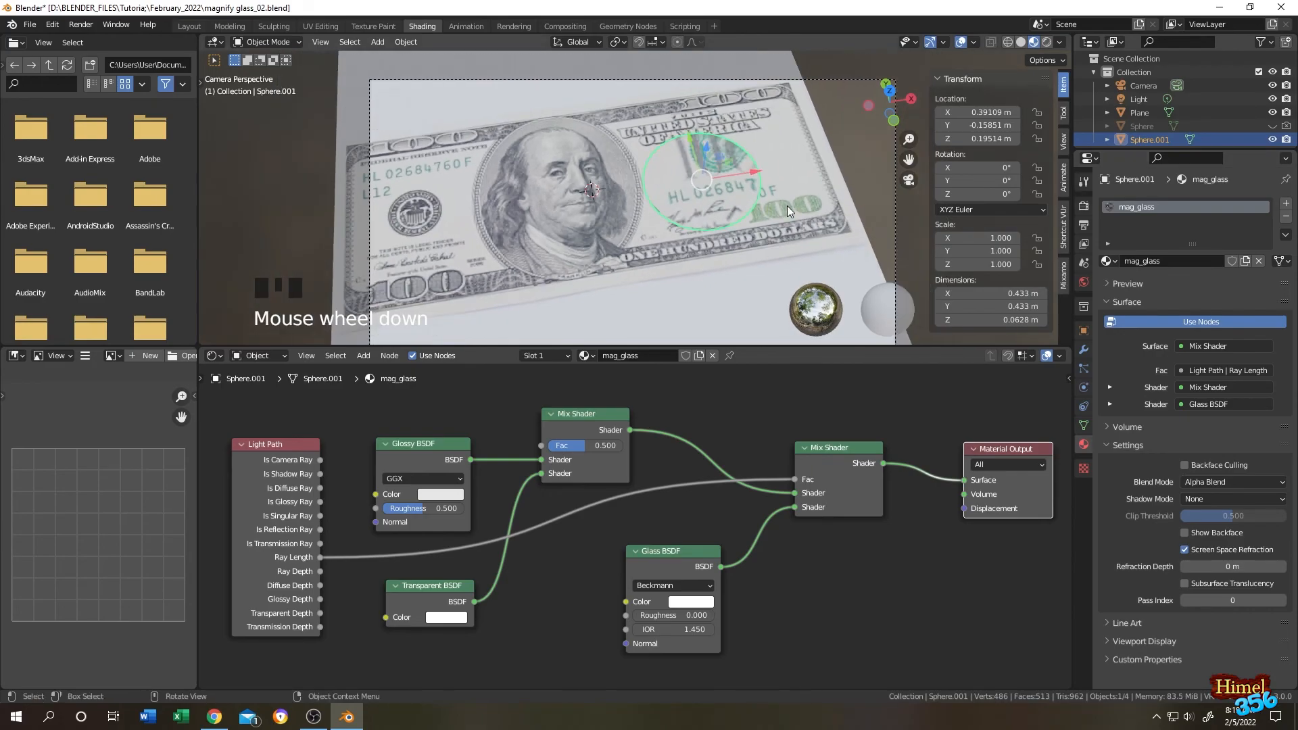
{"action": "left_click_drag", "start_coordinate": [596, 199], "coordinate": [704, 182]}
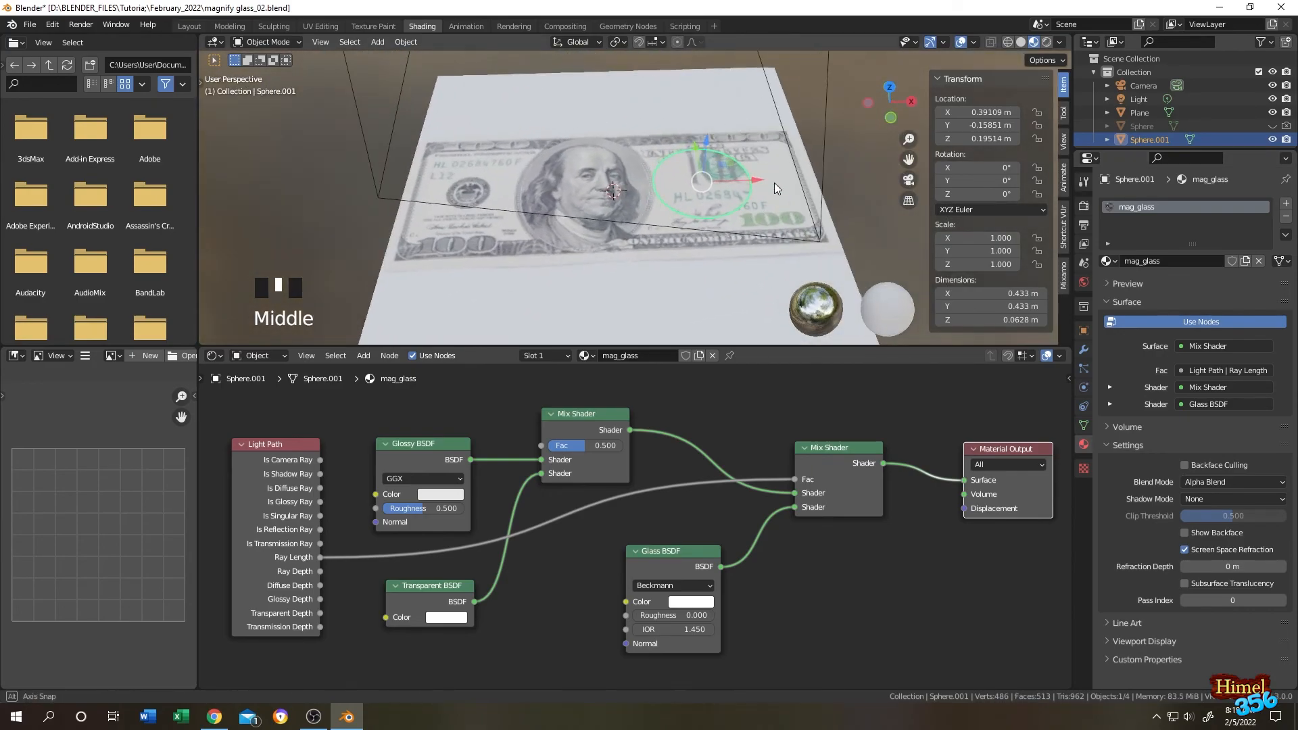